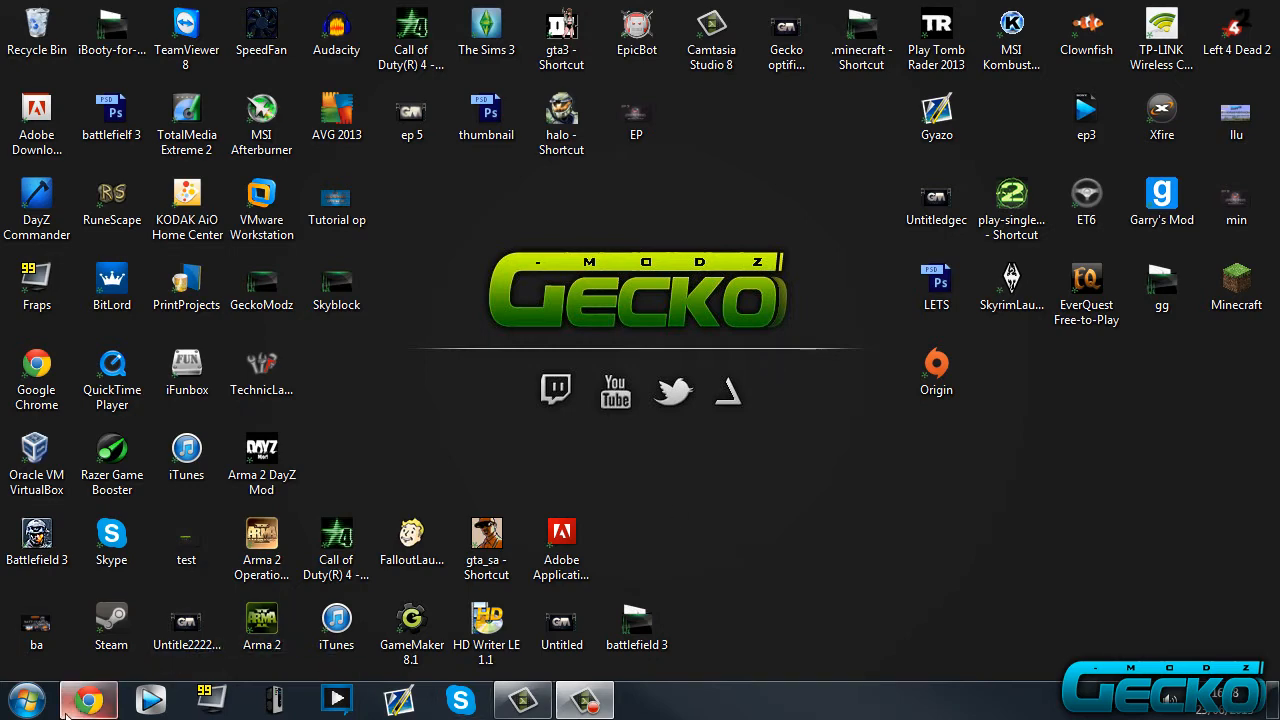
Launch Google Chrome from the desktop, landing on a YouTube channel page
left_click(88, 700)
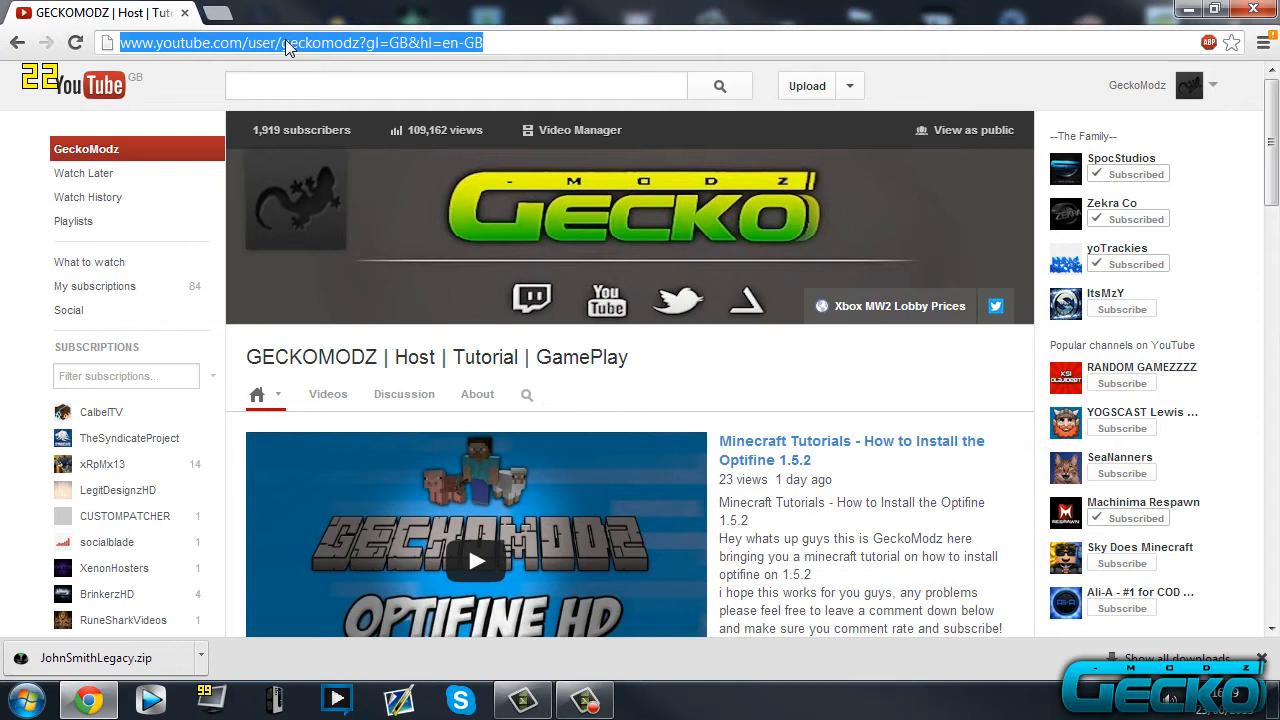
type("minecraft")
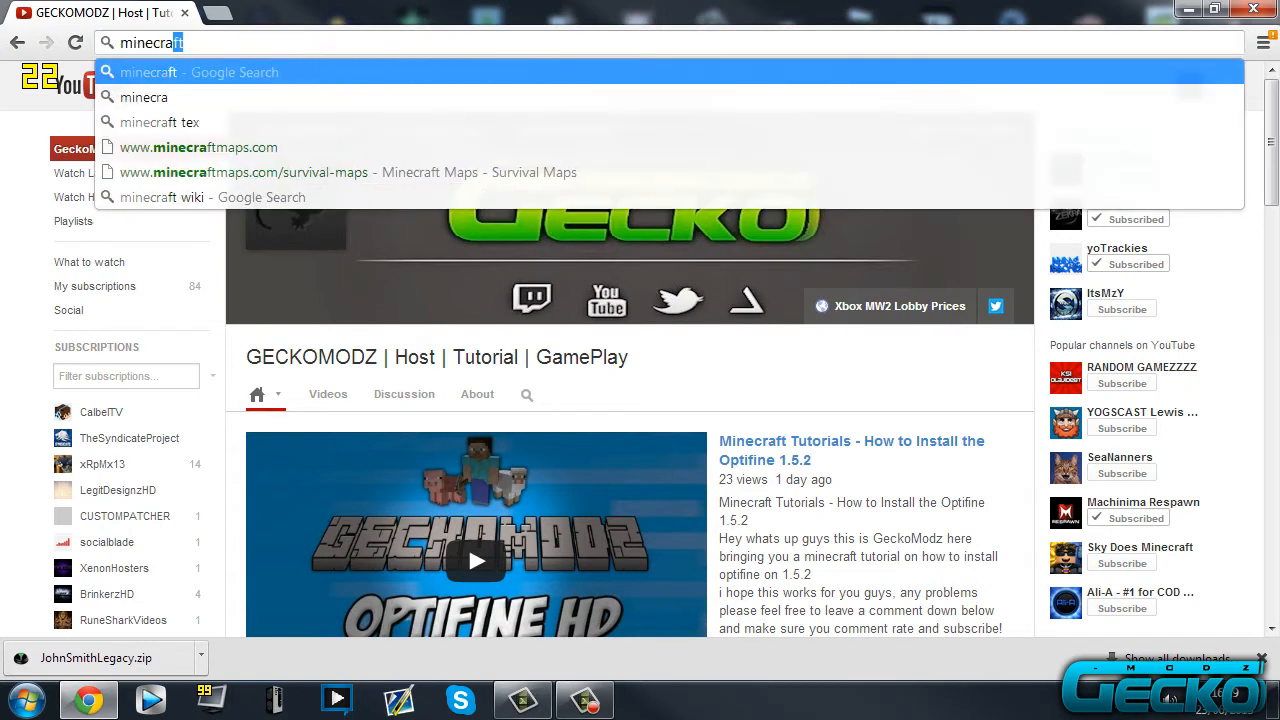
type("www.minecrafttexturepacks.com")
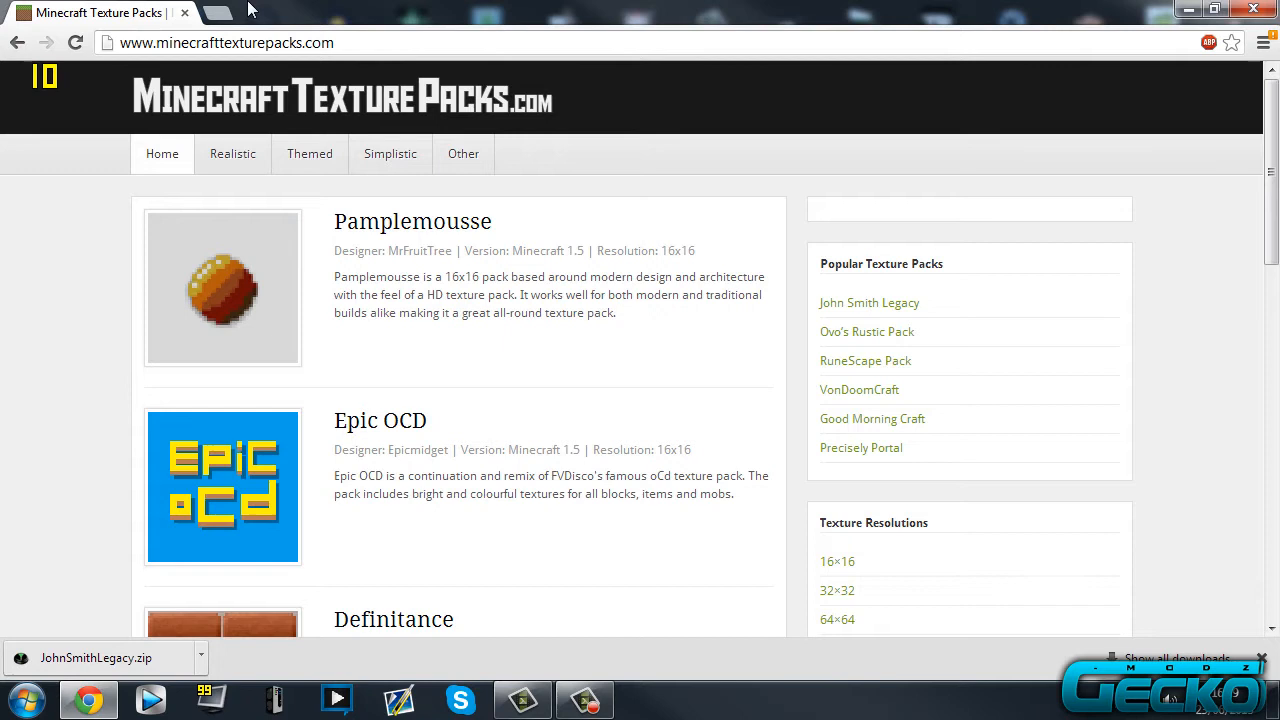
mouse_move(224, 12)
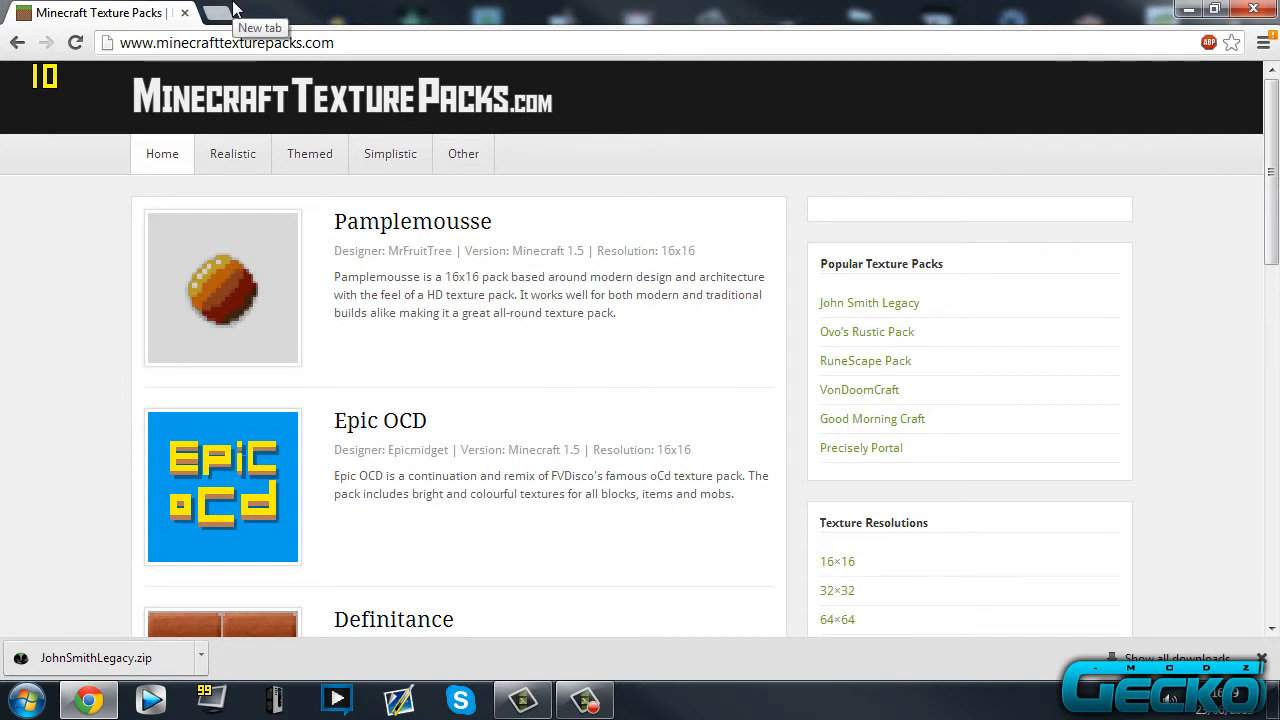
mouse_move(256, 84)
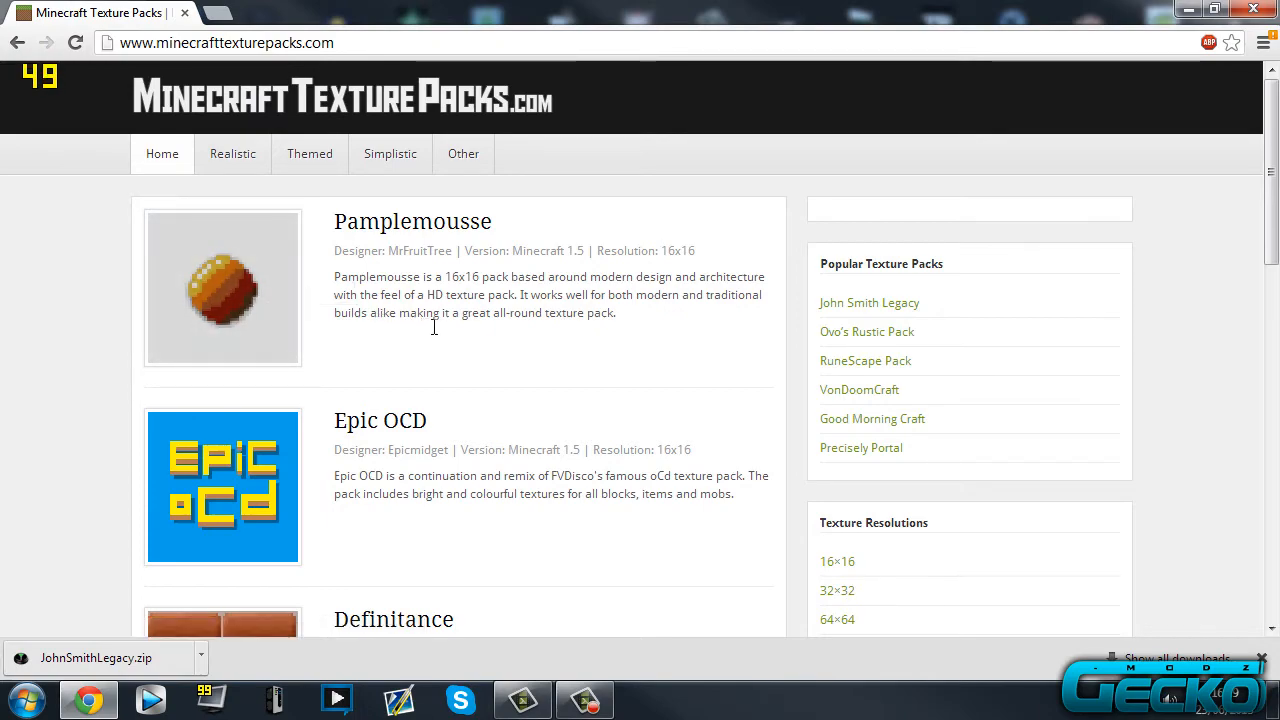
scroll("down", 3)
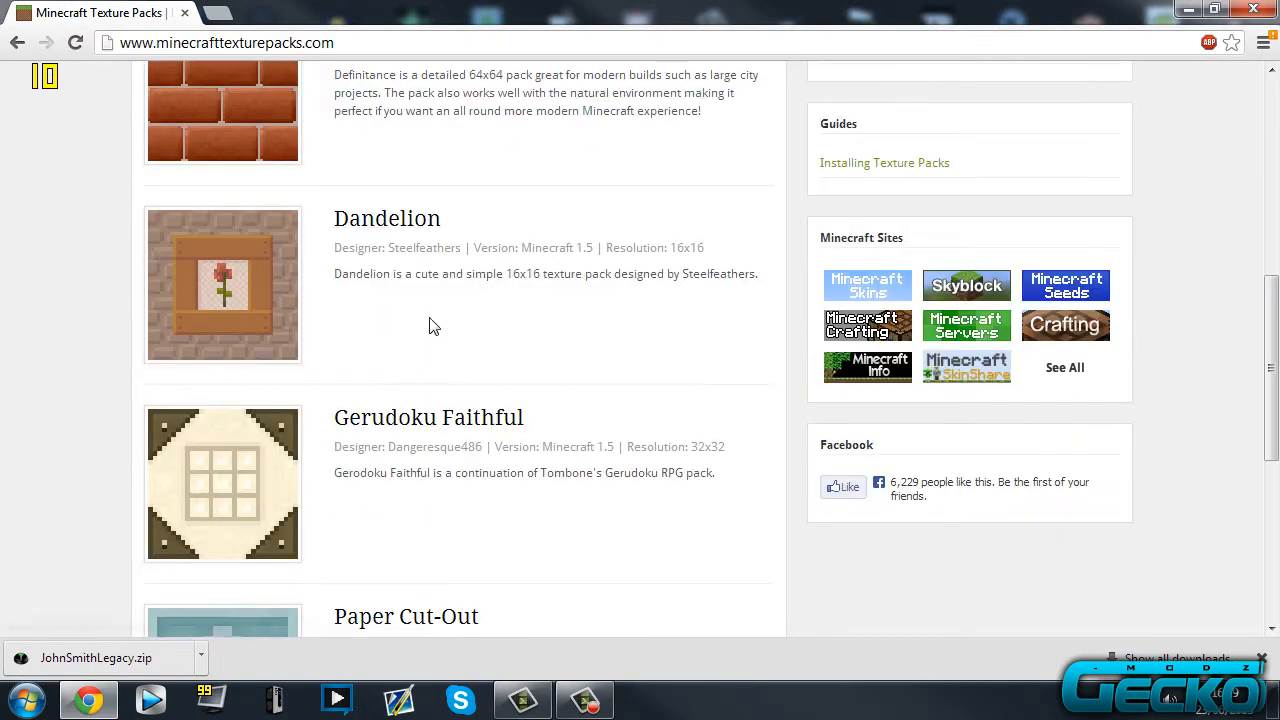
scroll("down", 3)
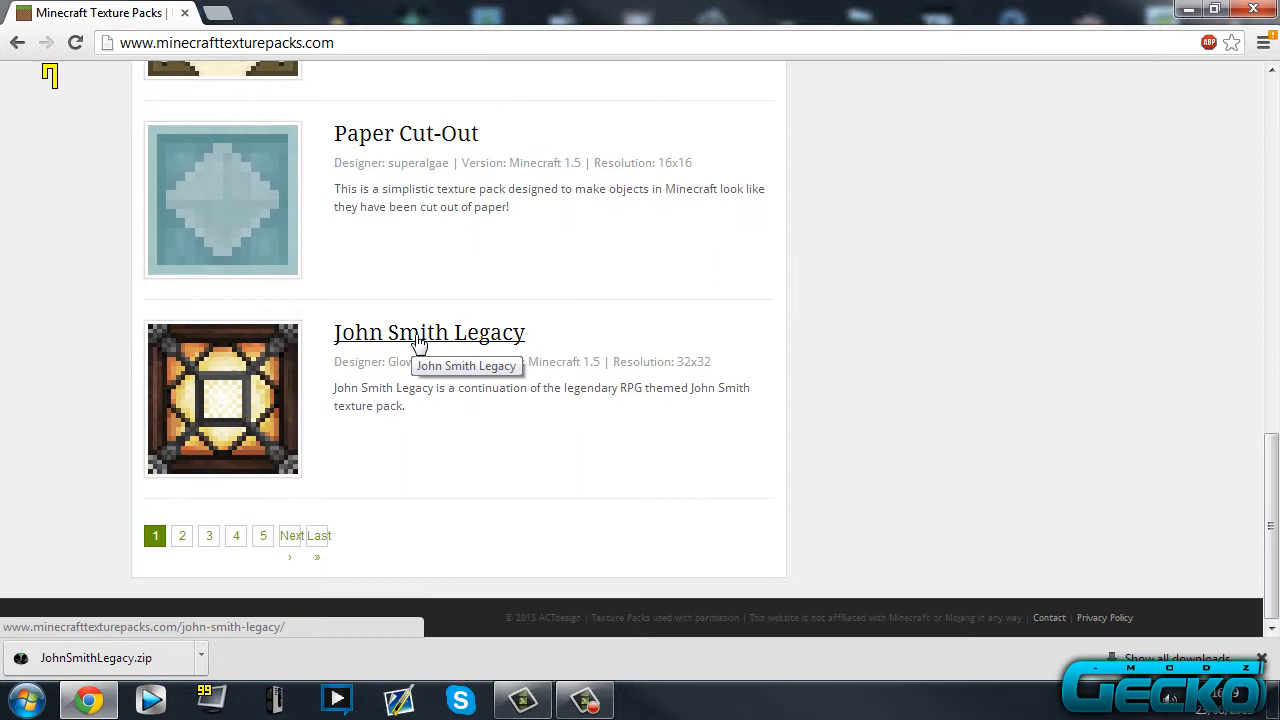
left_click(428, 332)
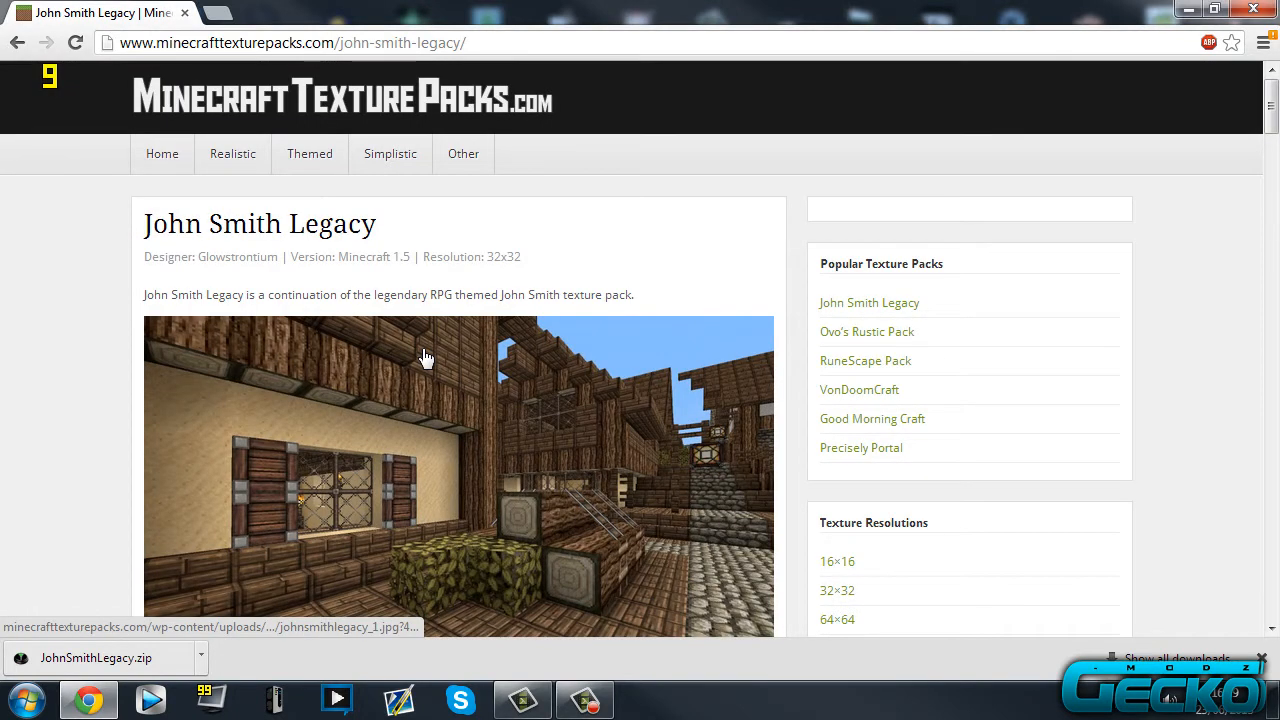
mouse_move(424, 358)
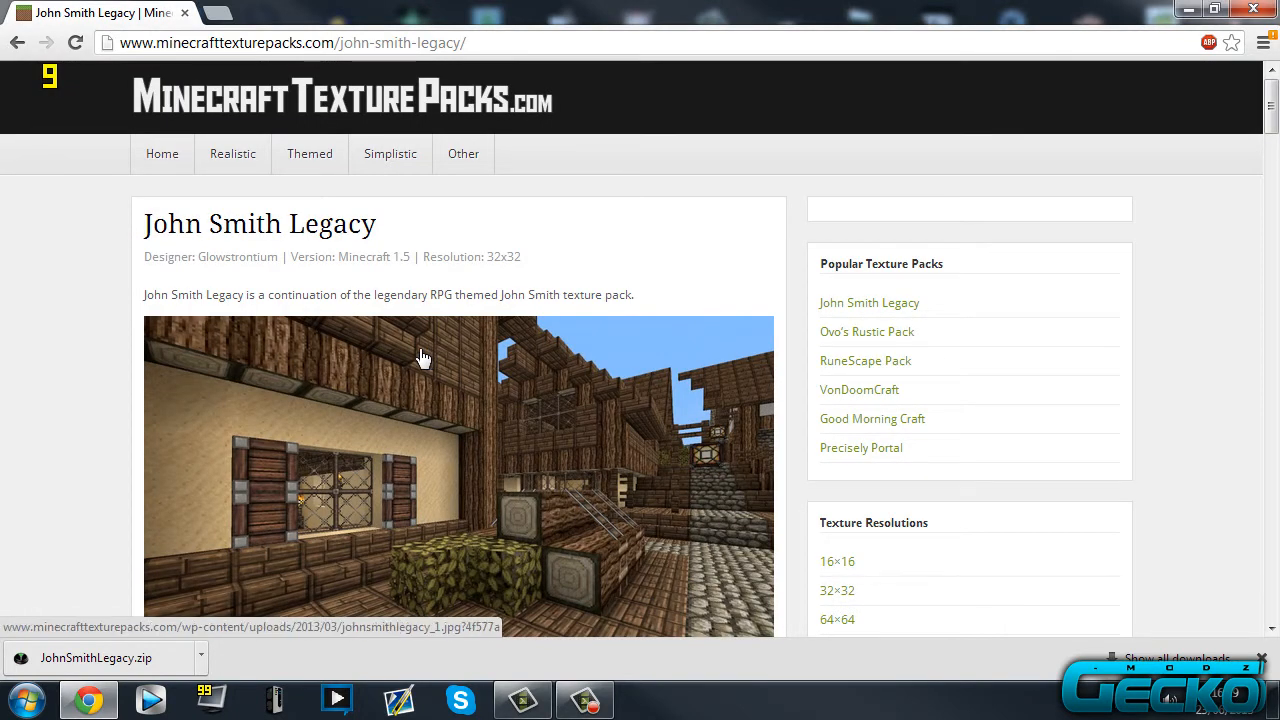
mouse_move(424, 358)
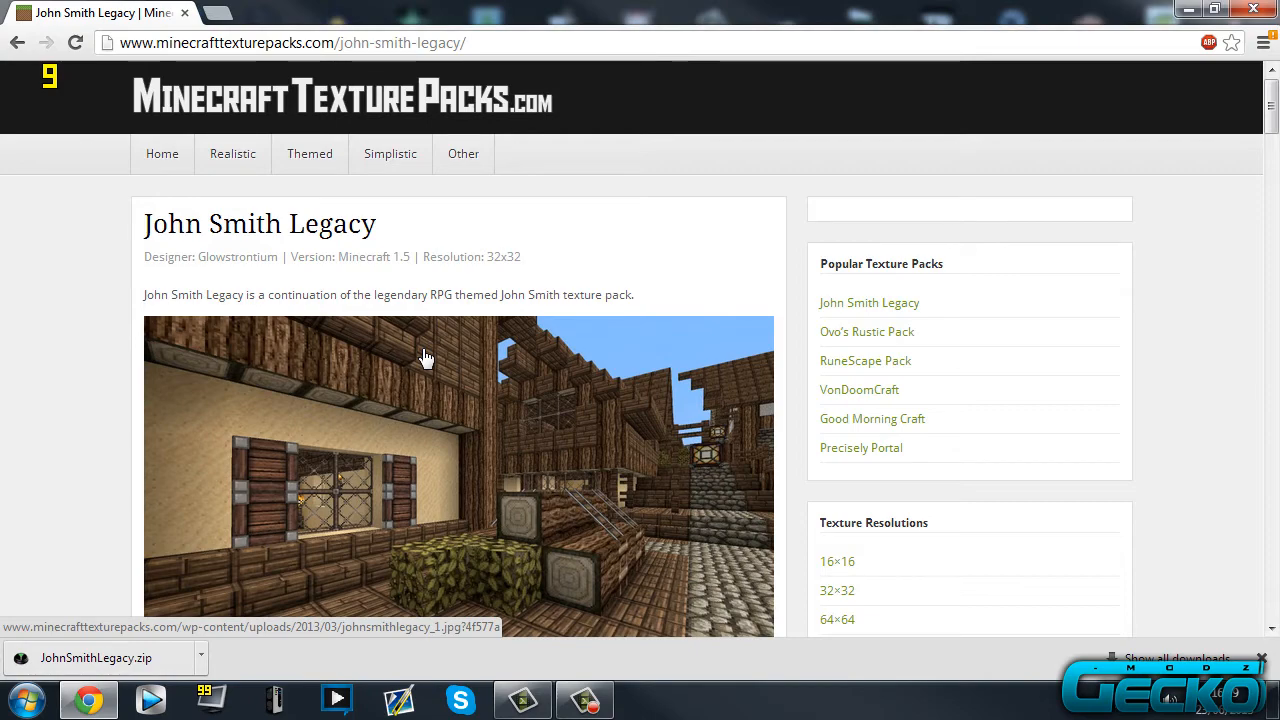
mouse_move(432, 356)
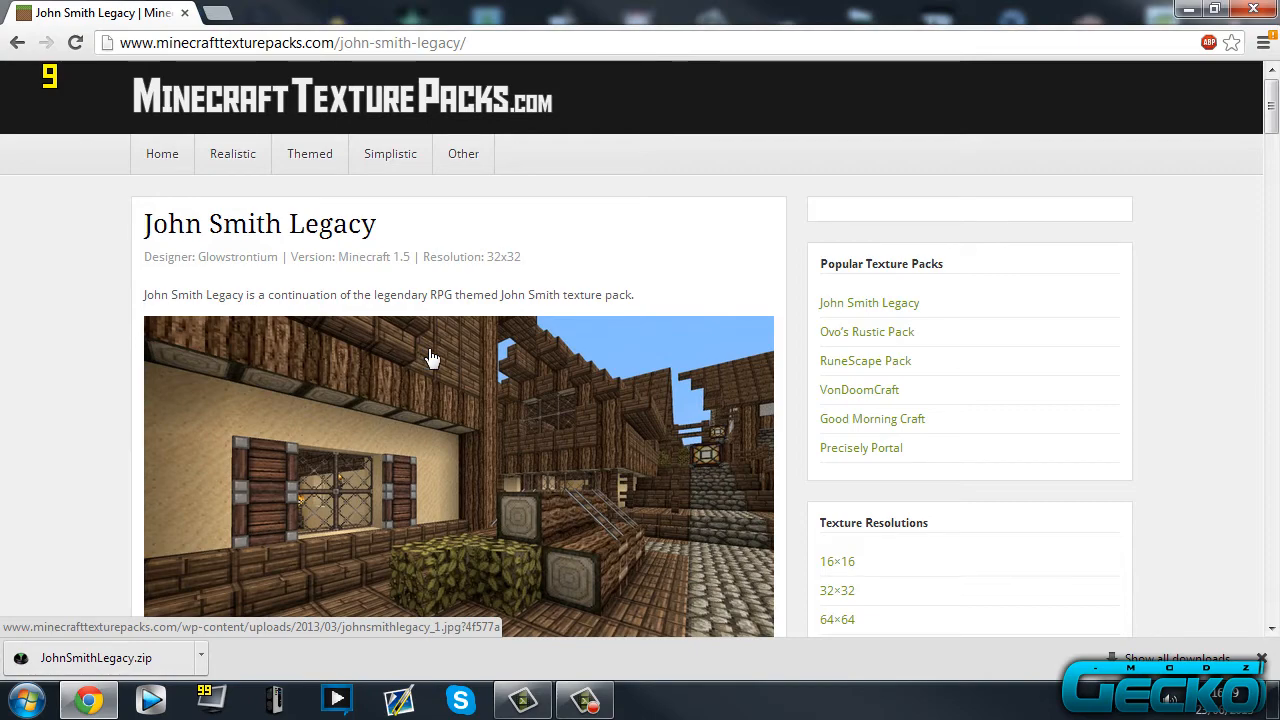
Download the John Smith Legacy zip, view it in WinRAR and dismiss the licence reminder
scroll("down", 3)
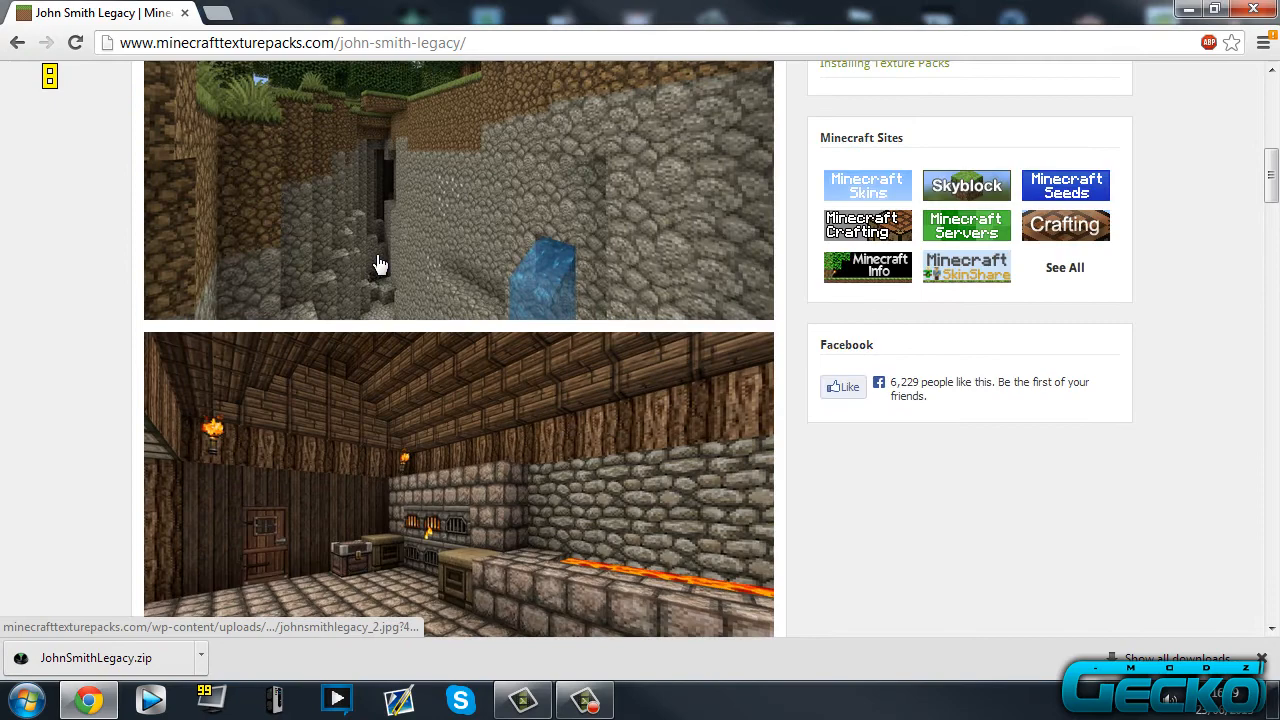
scroll("down", 3)
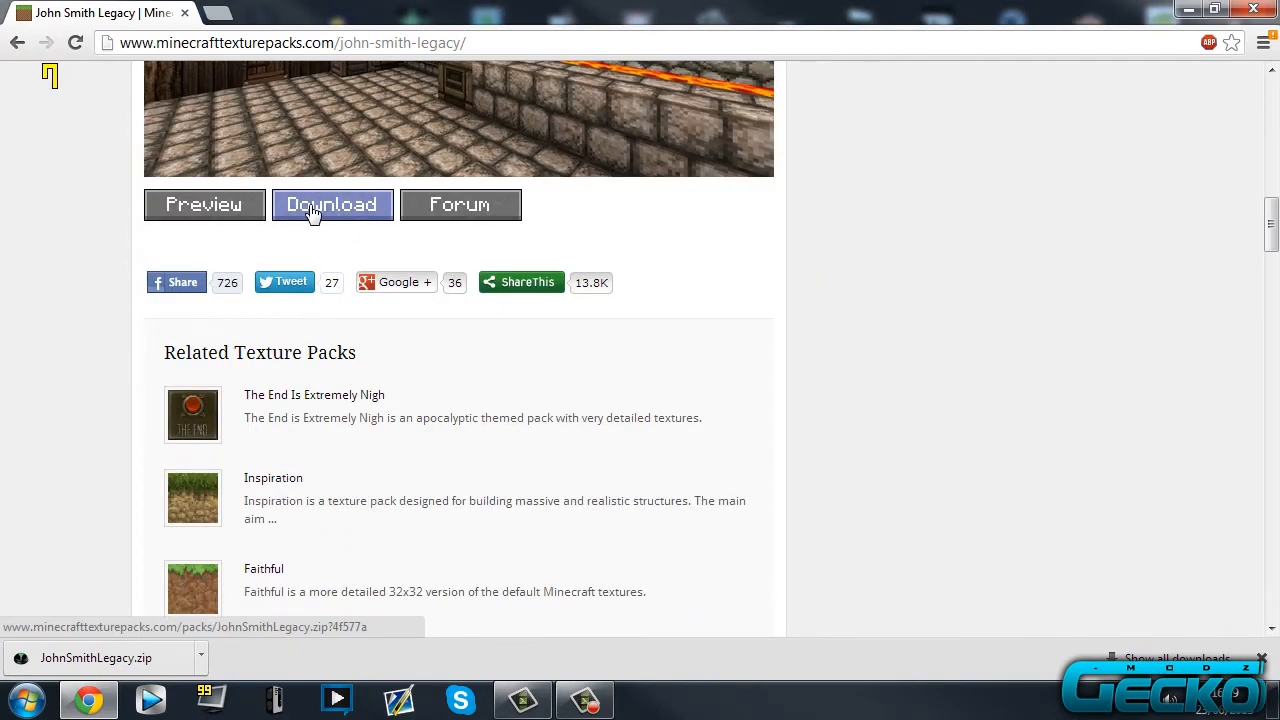
left_click(332, 204)
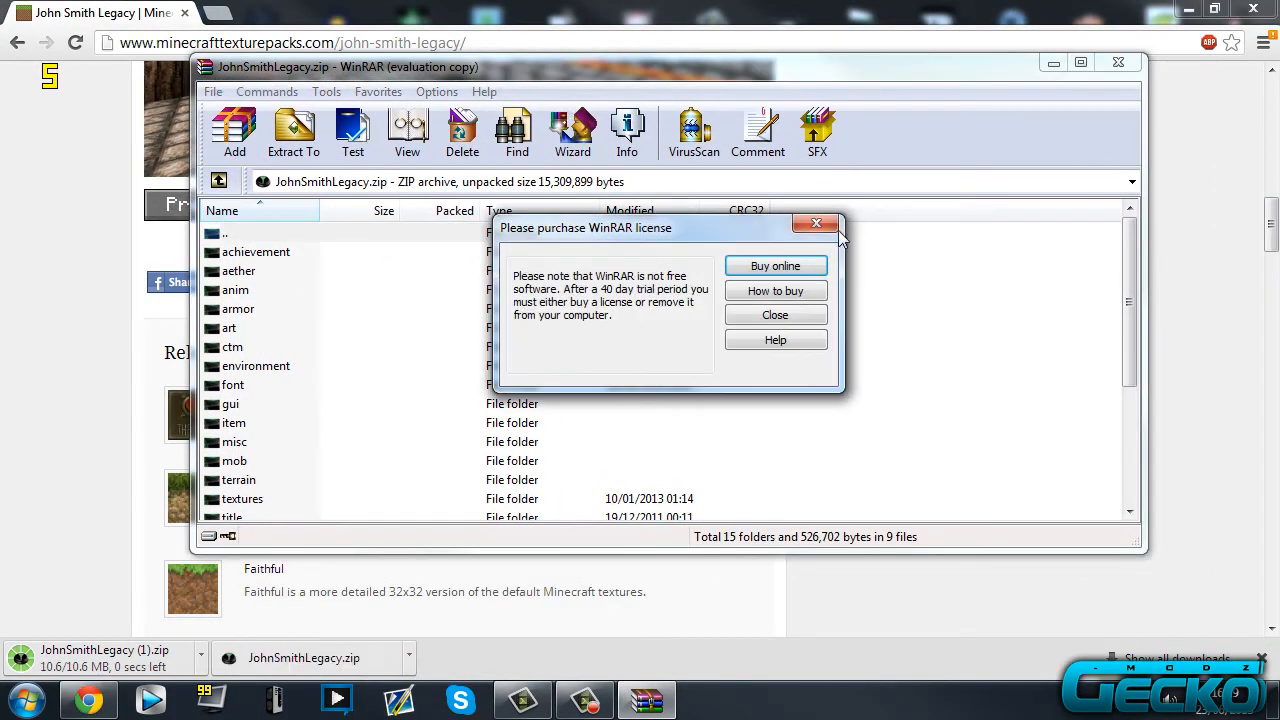
left_click(776, 314)
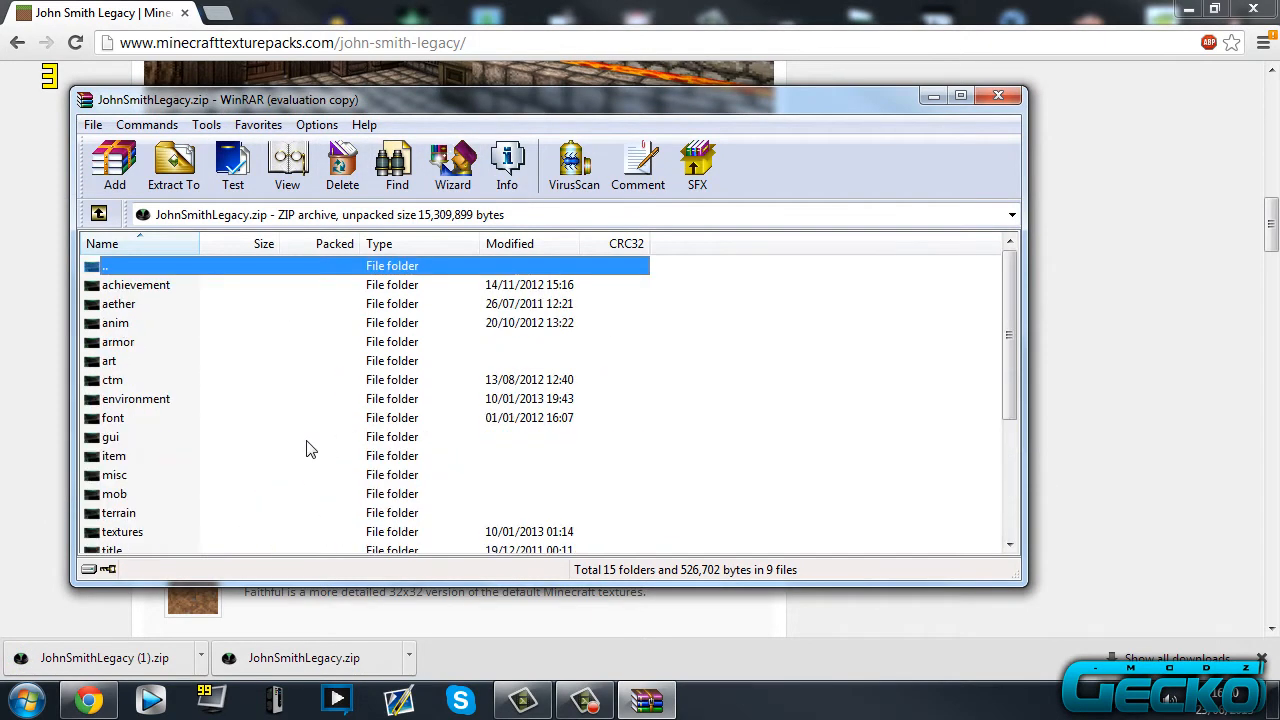
mouse_move(170, 458)
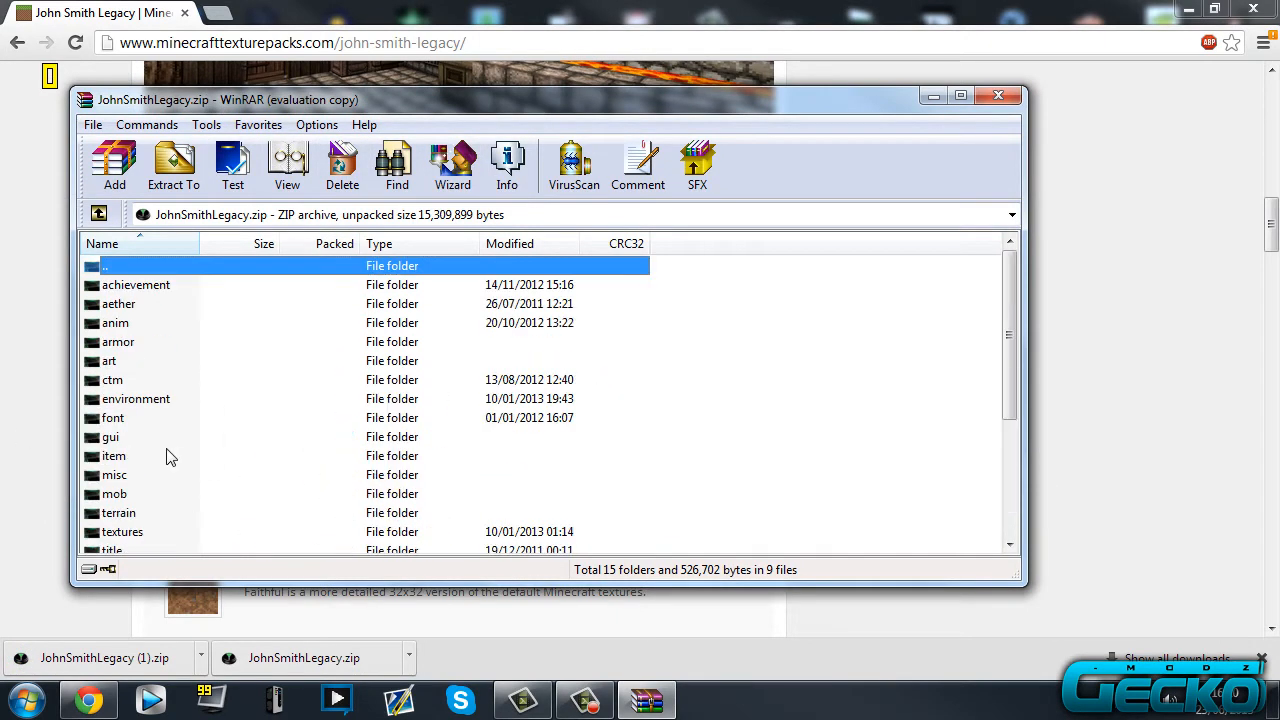
mouse_move(950, 68)
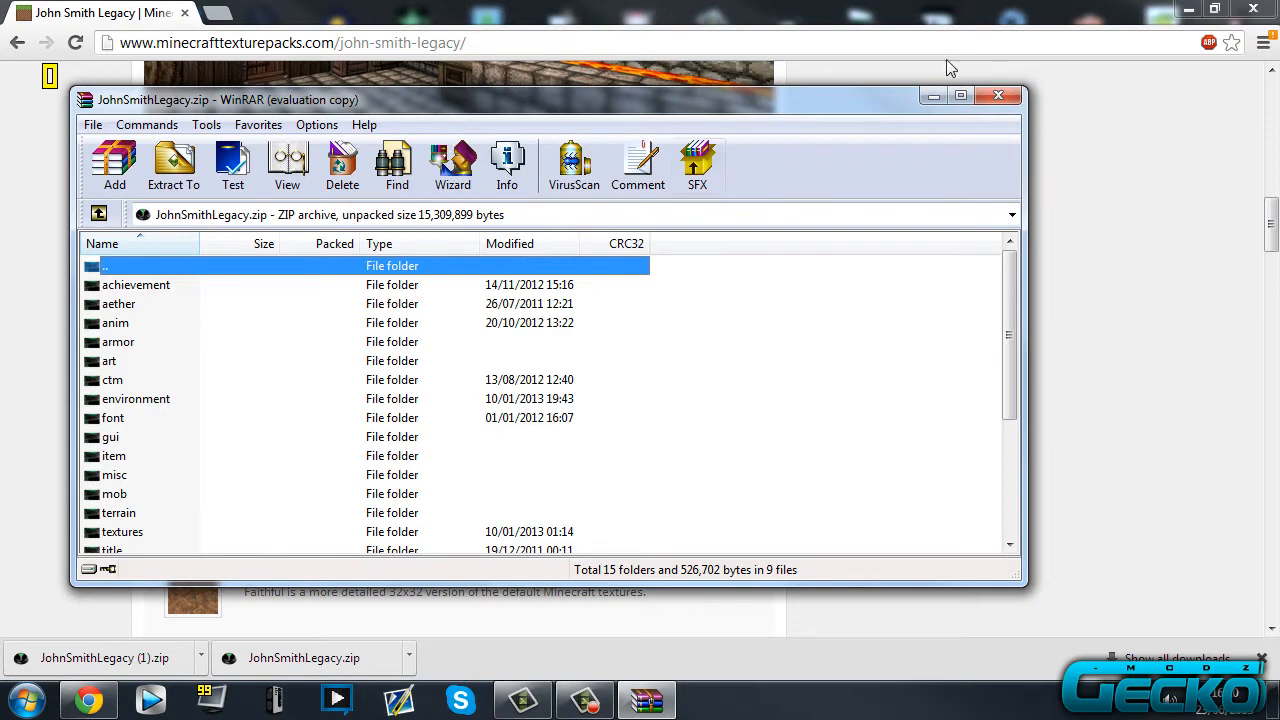
left_click(996, 96)
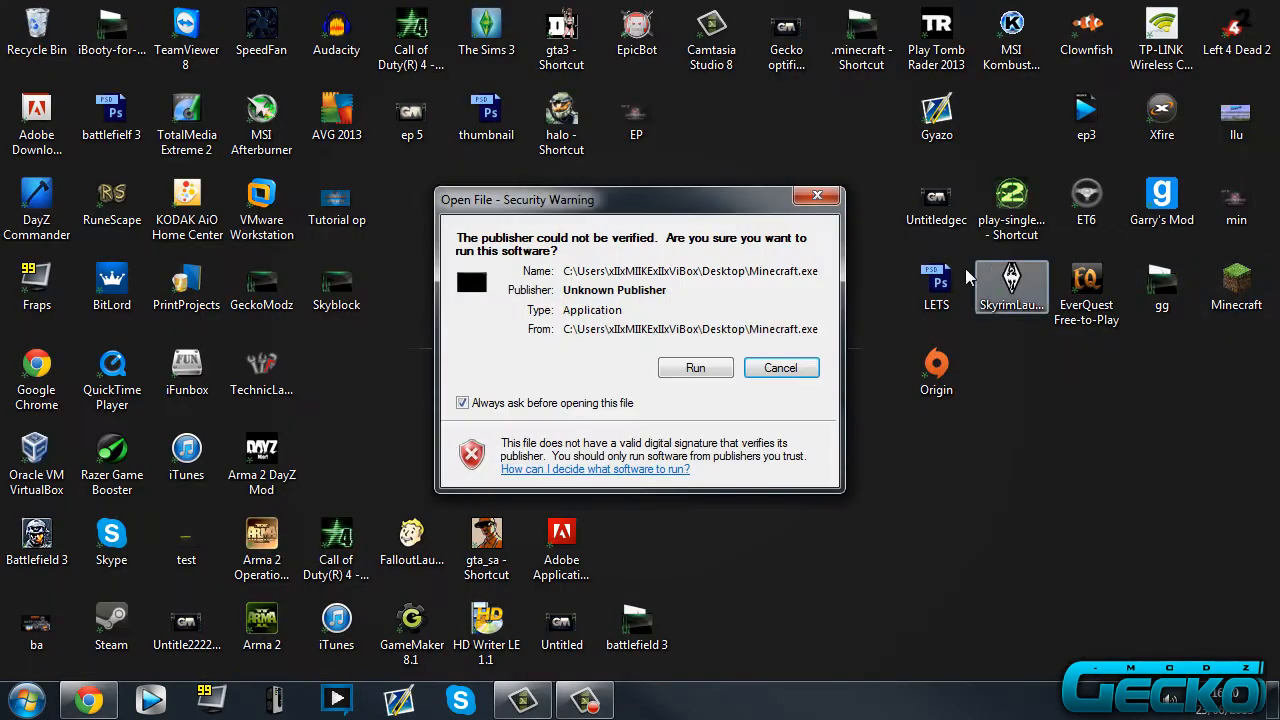
Launch Minecraft.exe from the desktop and log in through the launcher
left_click(780, 368)
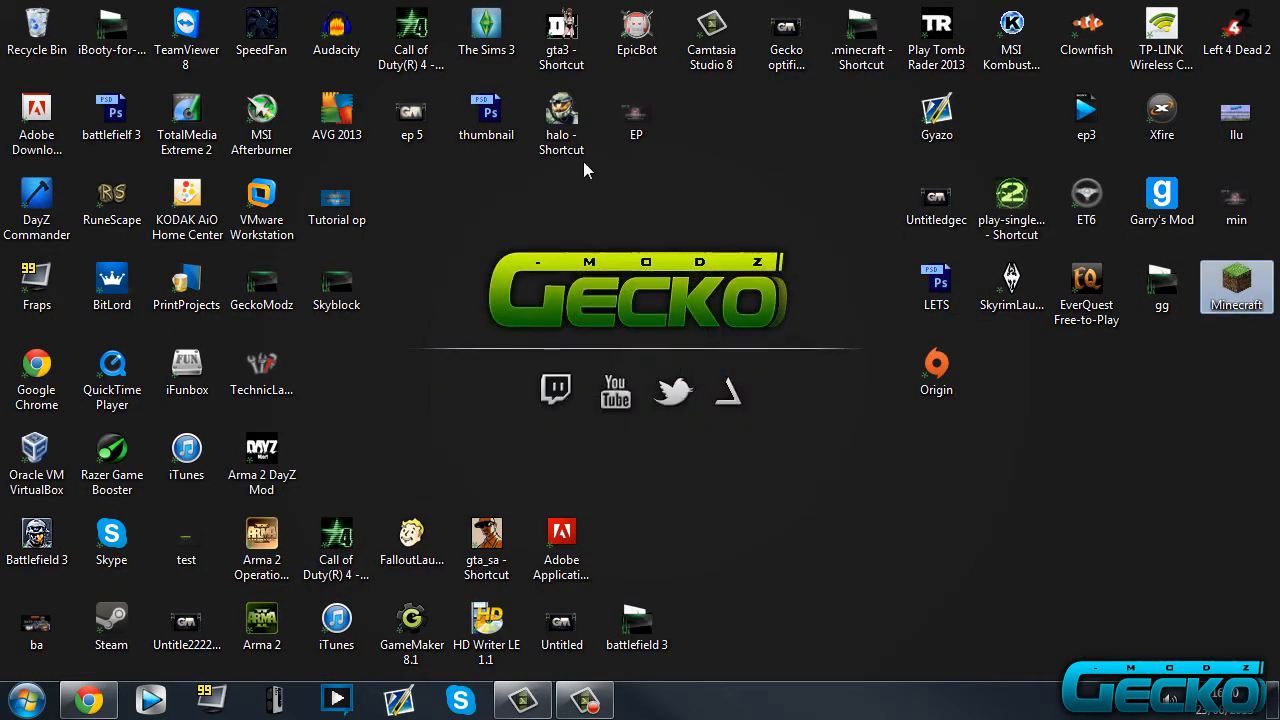
double_click(1236, 288)
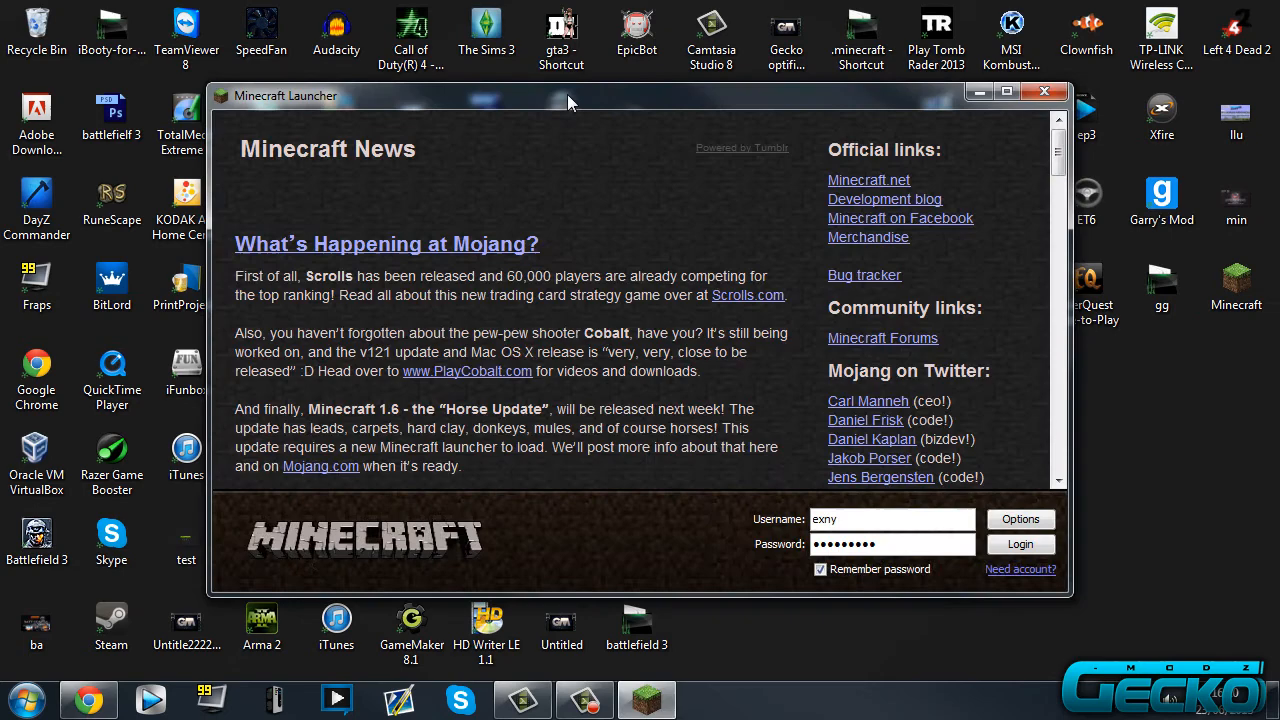
left_click(1020, 544)
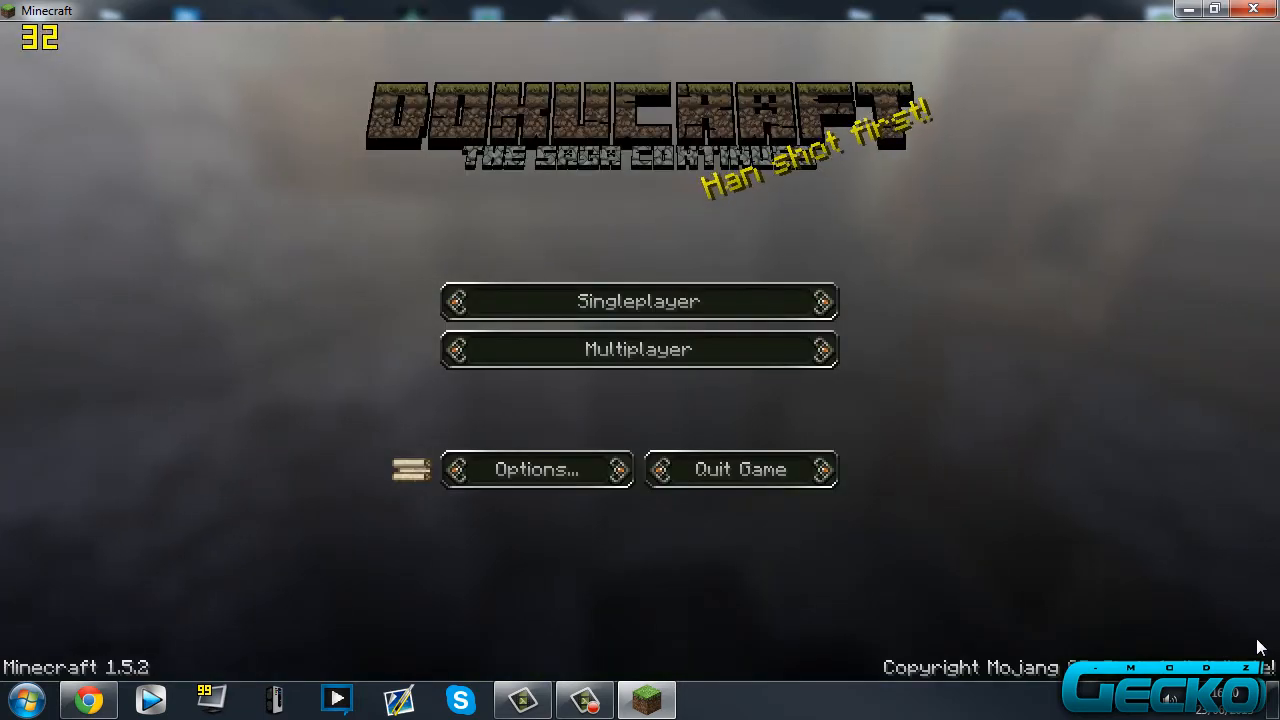
Go from the title screen through Options to the Select Texture Pack list
left_click(536, 468)
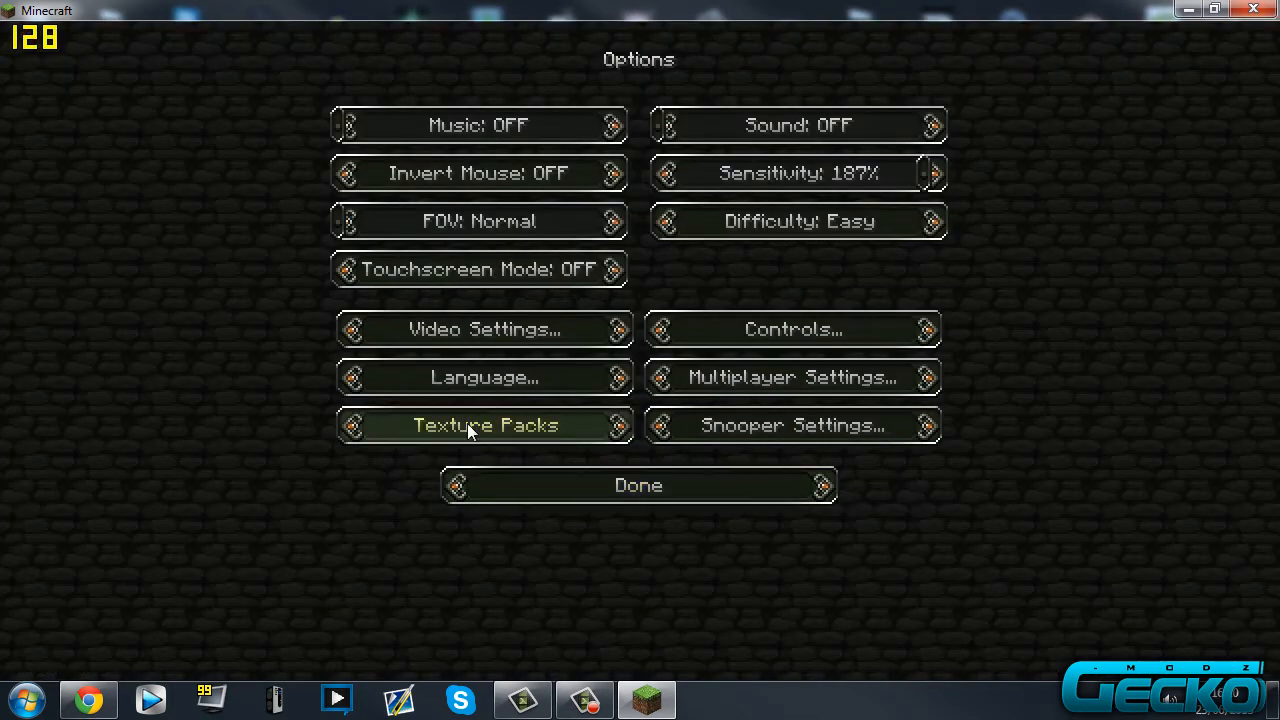
left_click(484, 424)
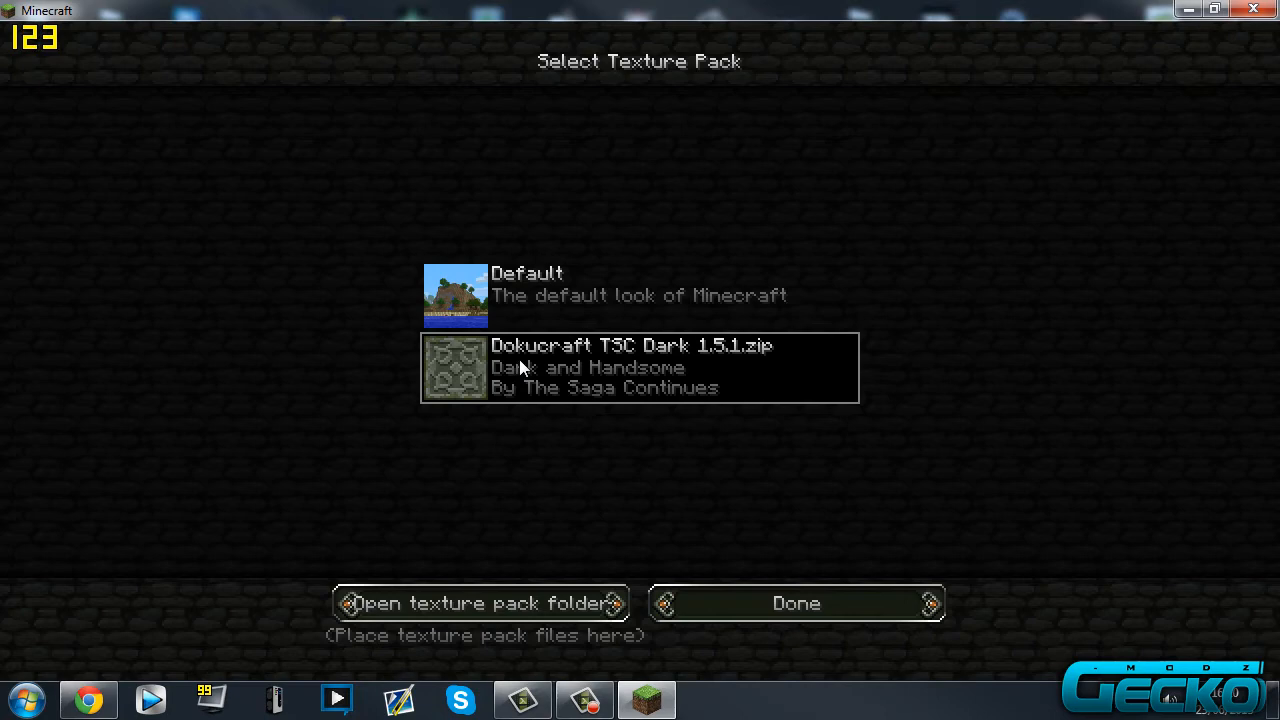
mouse_move(612, 368)
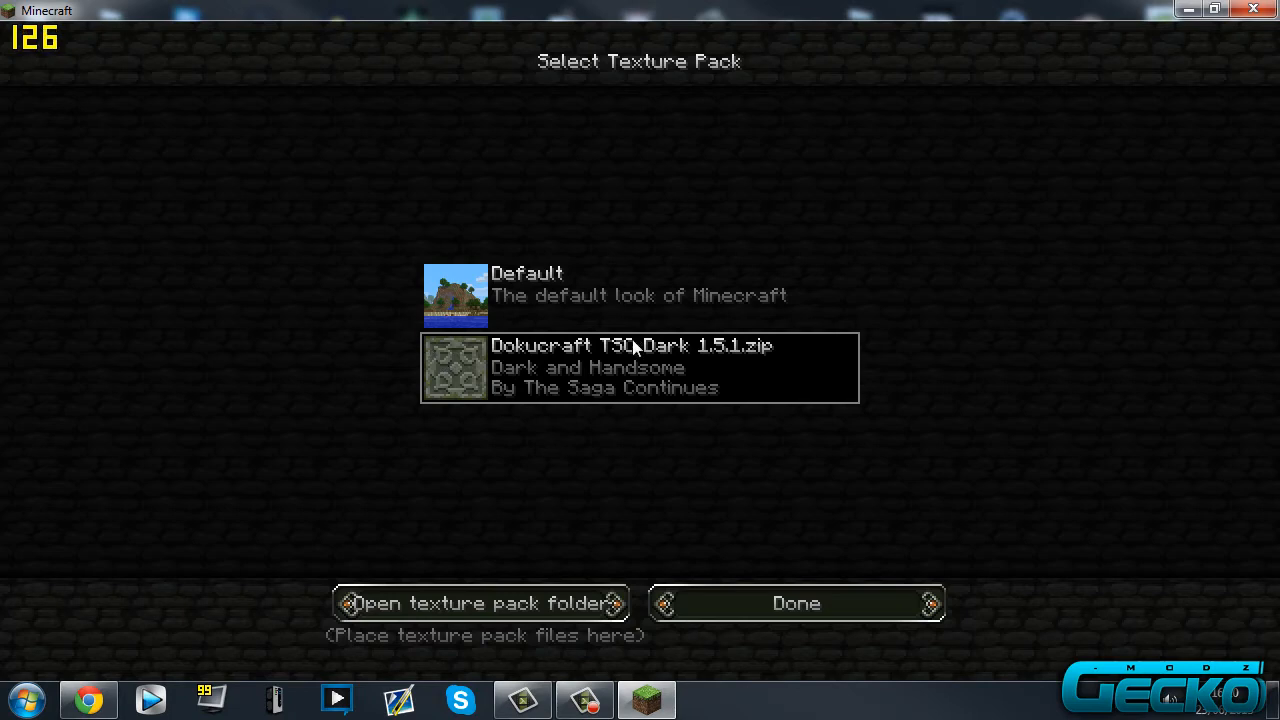
mouse_move(630, 362)
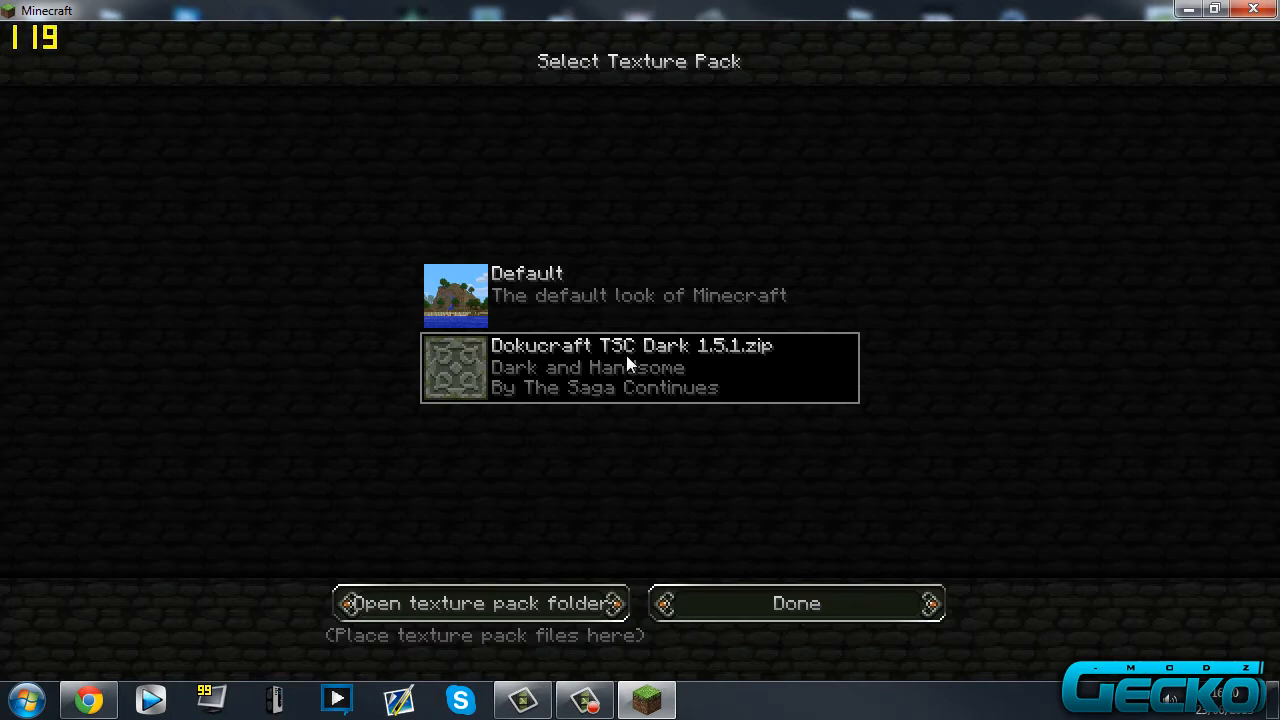
mouse_move(548, 392)
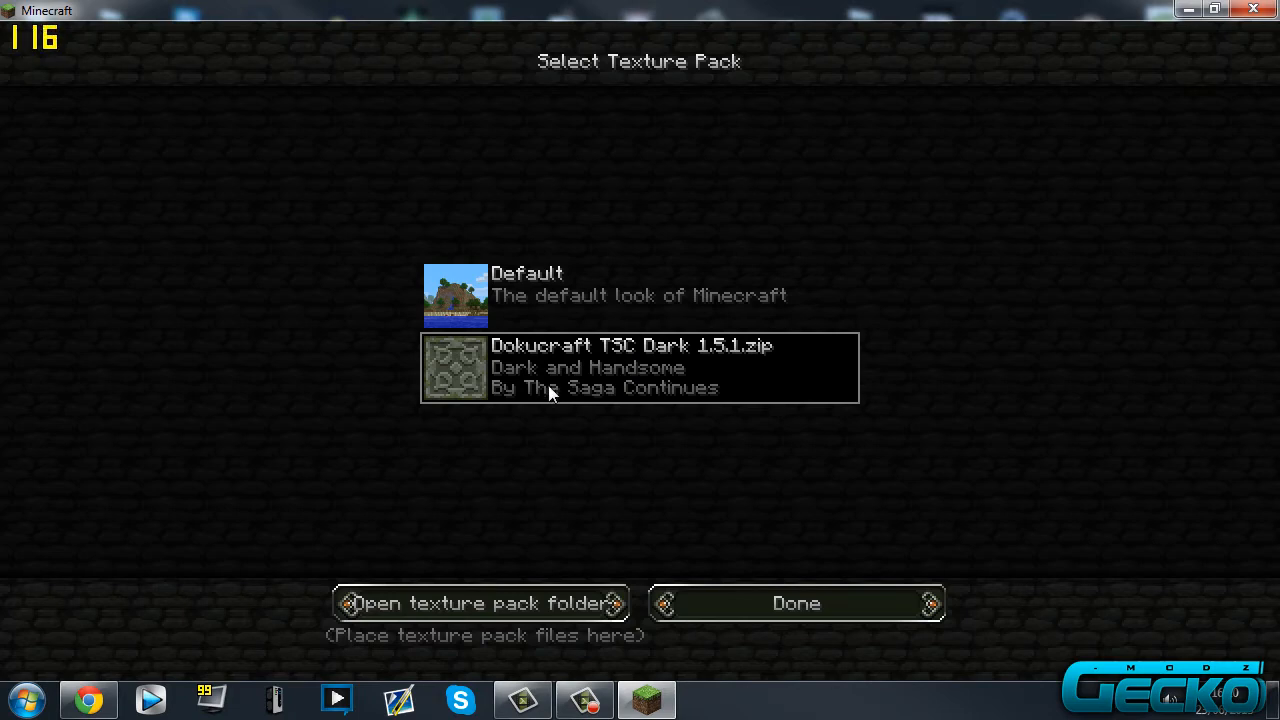
mouse_move(338, 556)
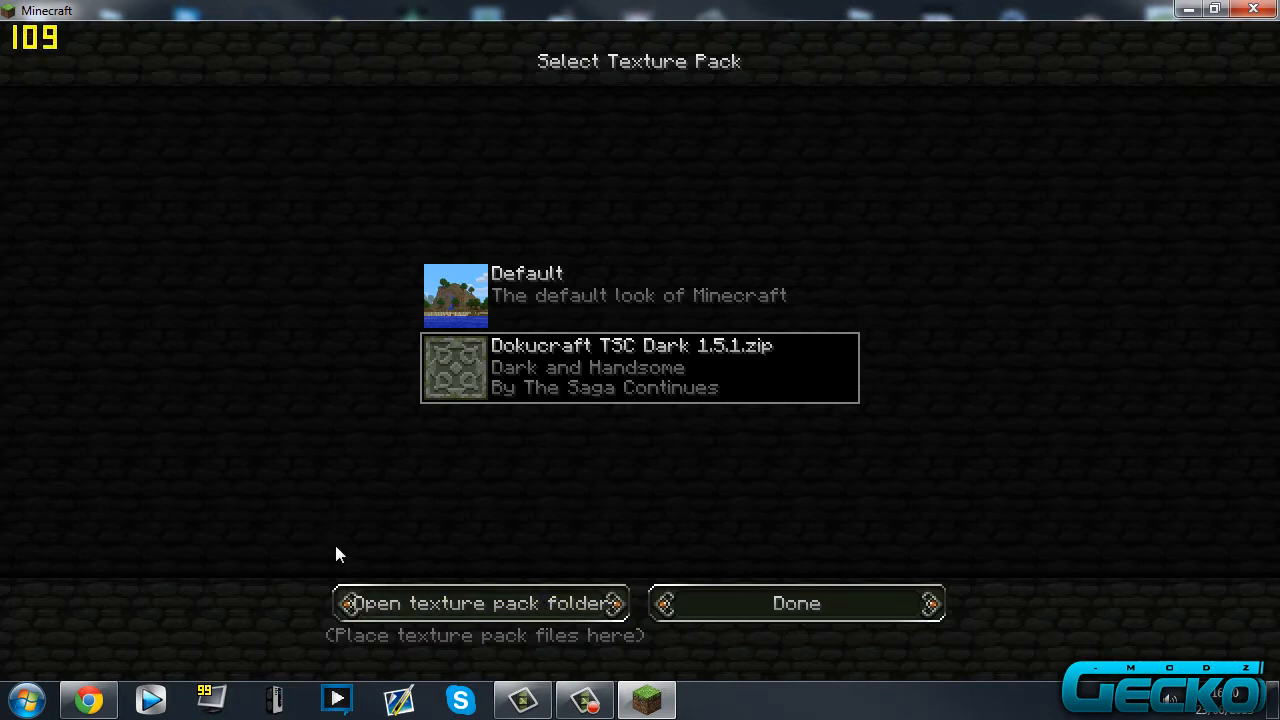
mouse_move(470, 424)
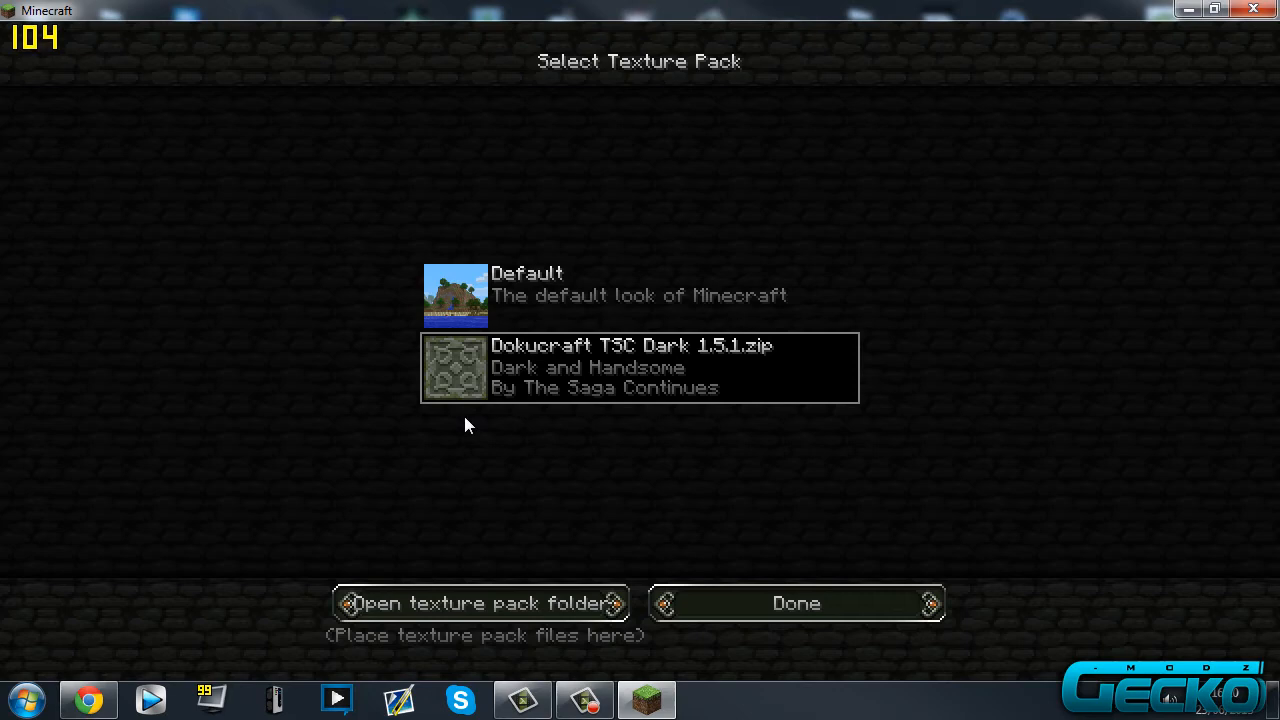
mouse_move(410, 560)
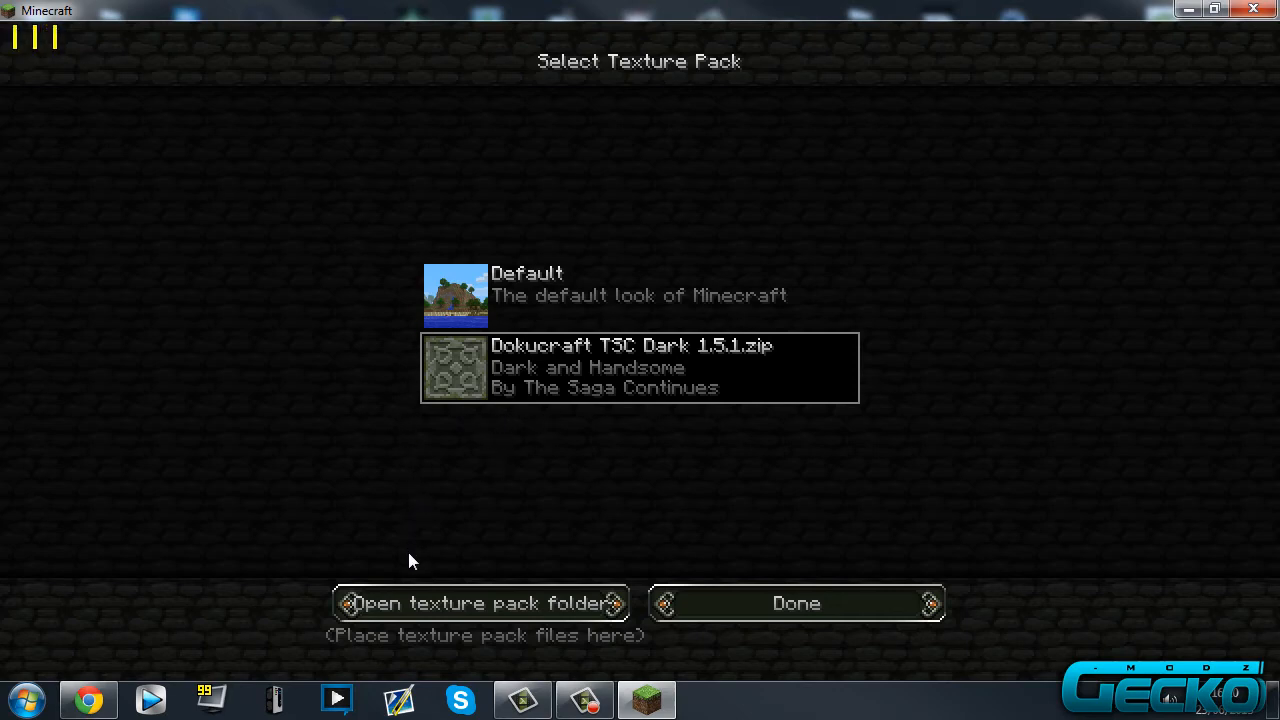
mouse_move(424, 620)
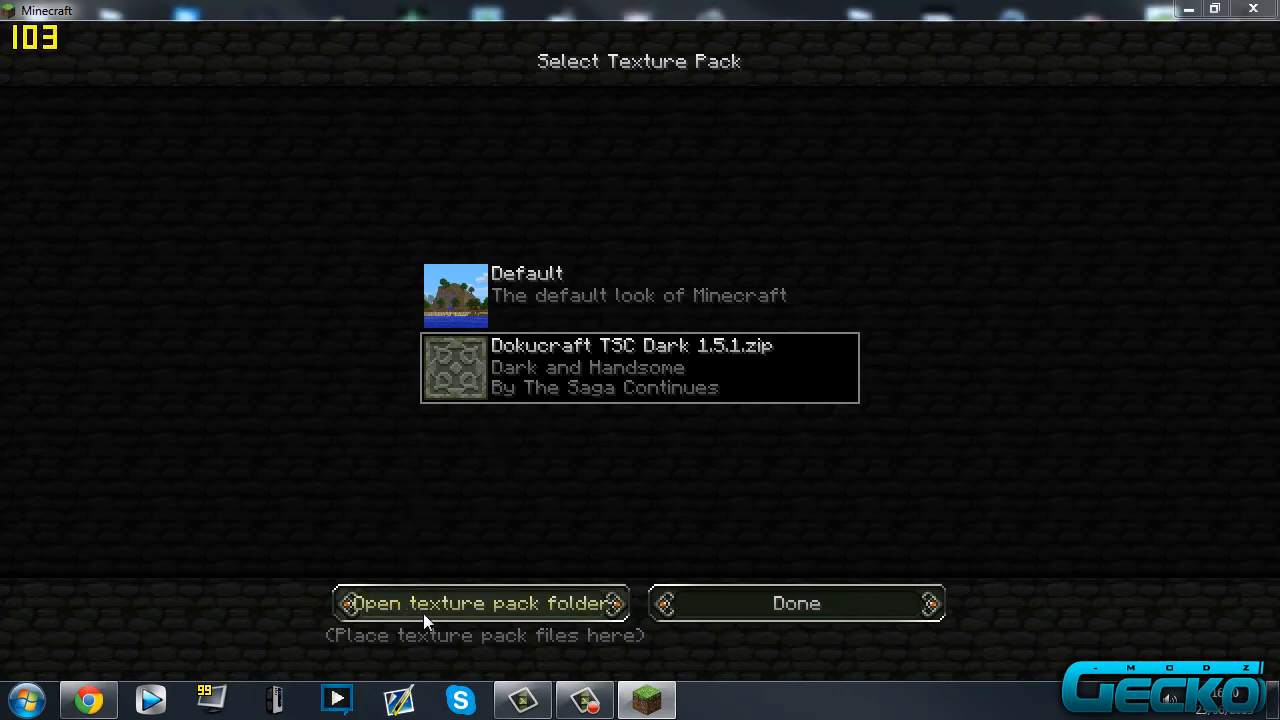
Move JohnSmithLegacy.zip from Chrome's downloads into the texturepacks folder and close Explorer
left_click(484, 604)
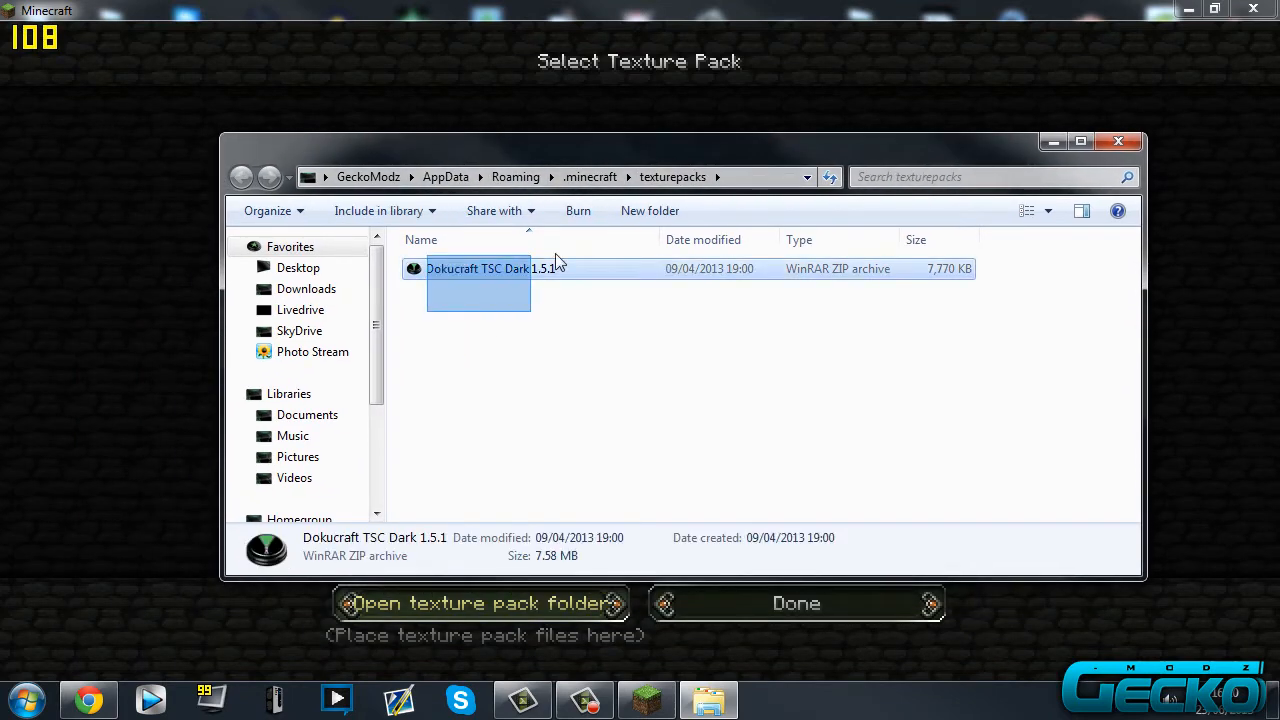
left_click(536, 464)
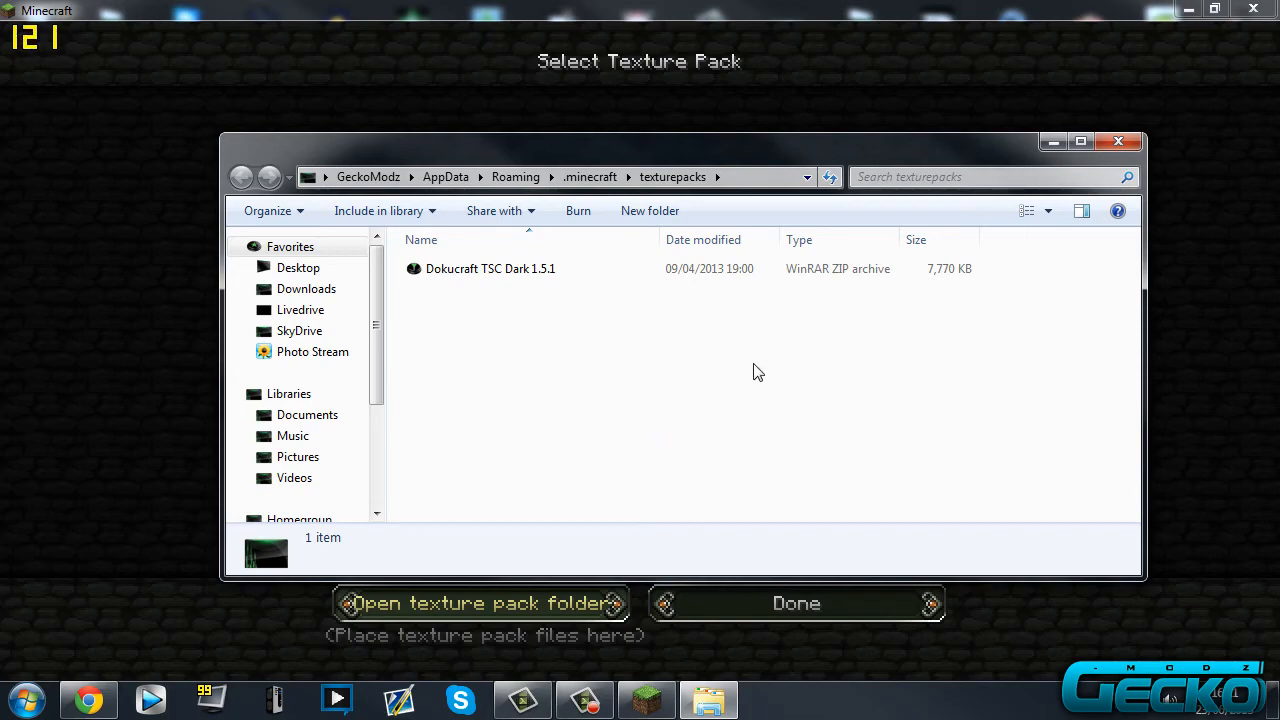
left_click(88, 700)
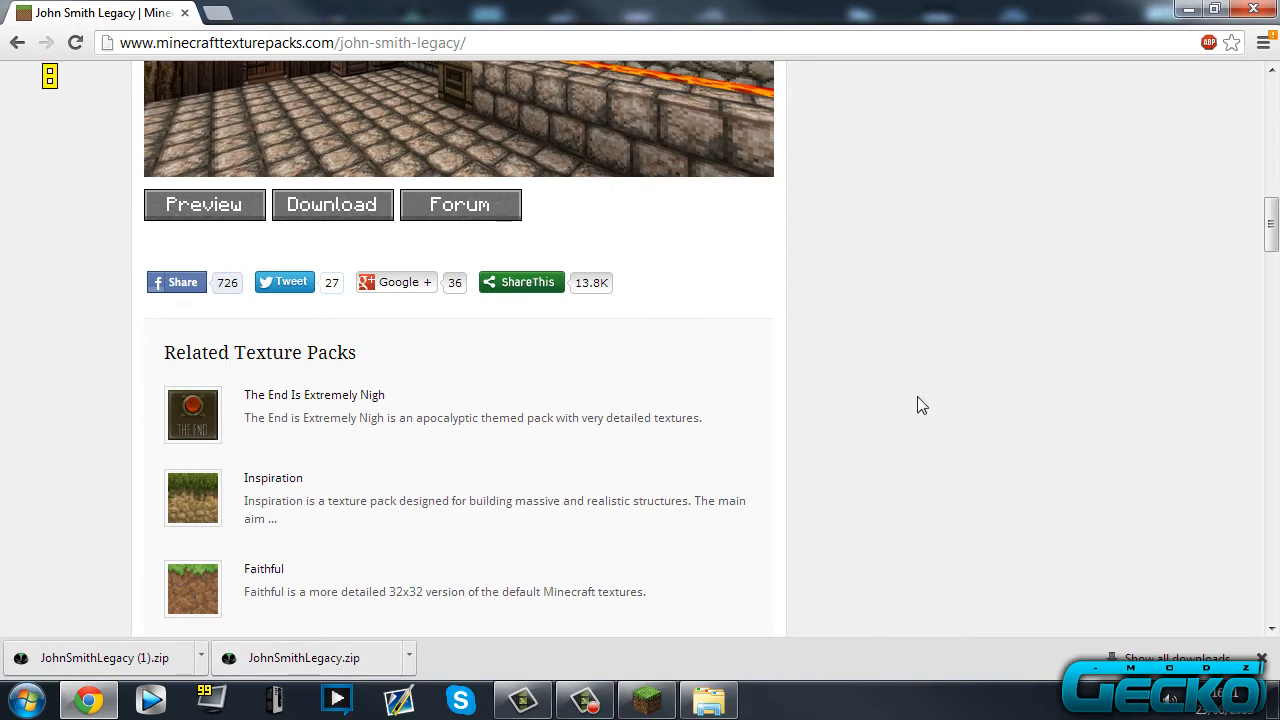
mouse_move(356, 630)
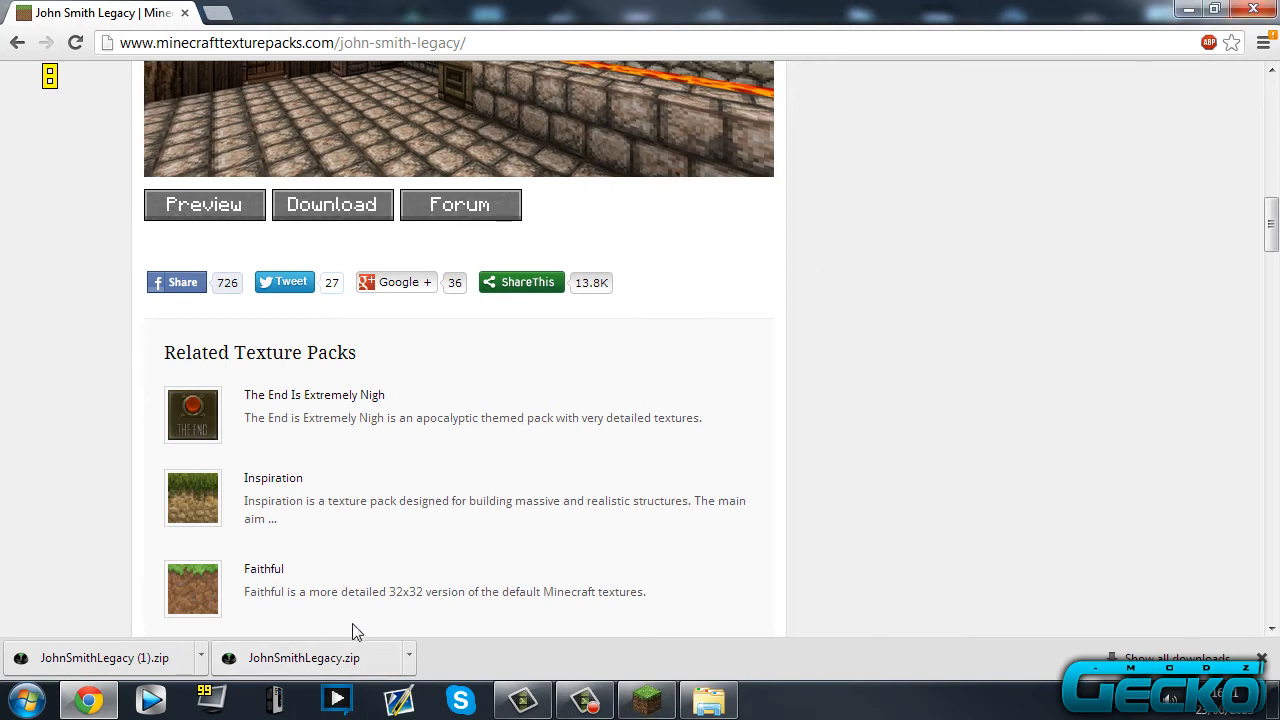
scroll("down", 3)
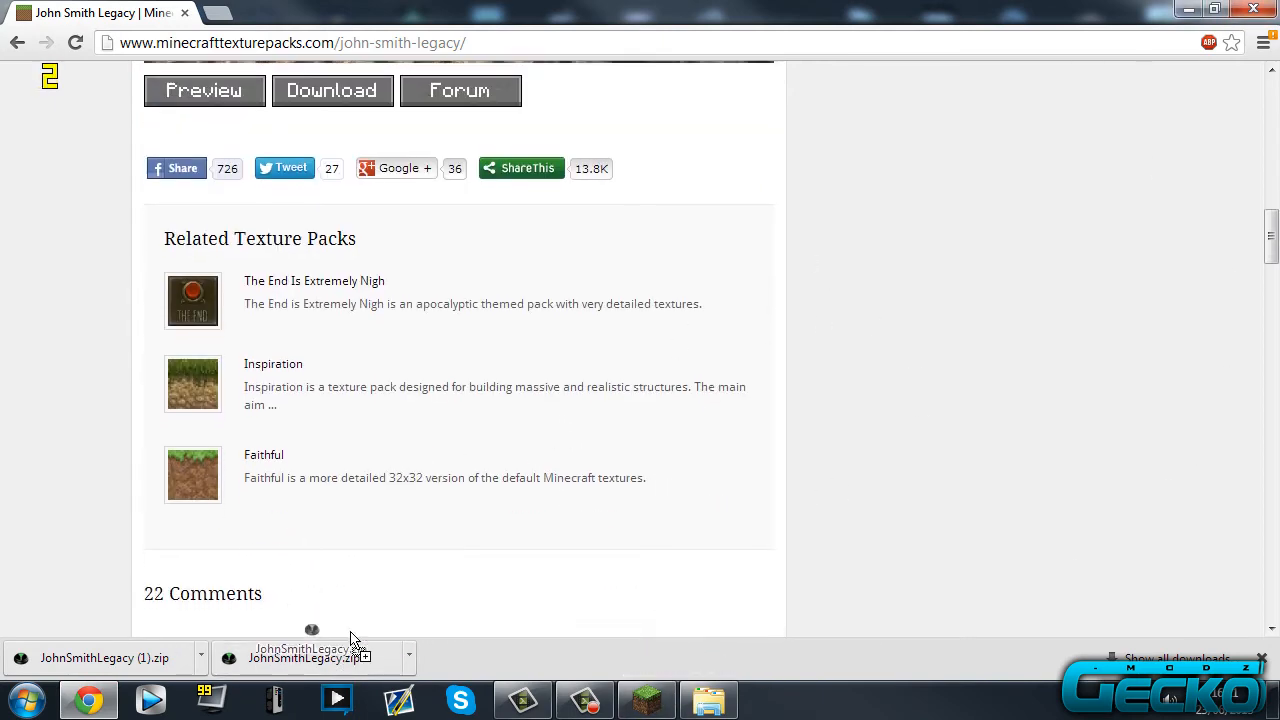
scroll("down", 3)
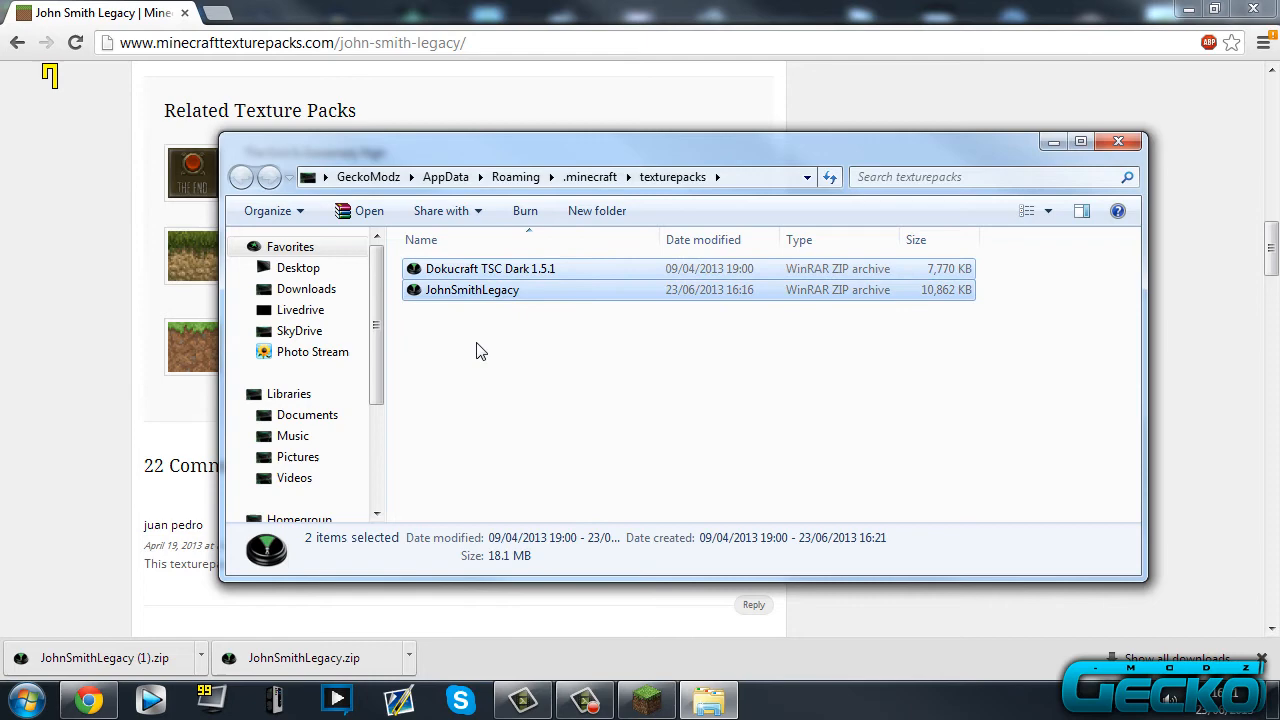
mouse_move(1118, 142)
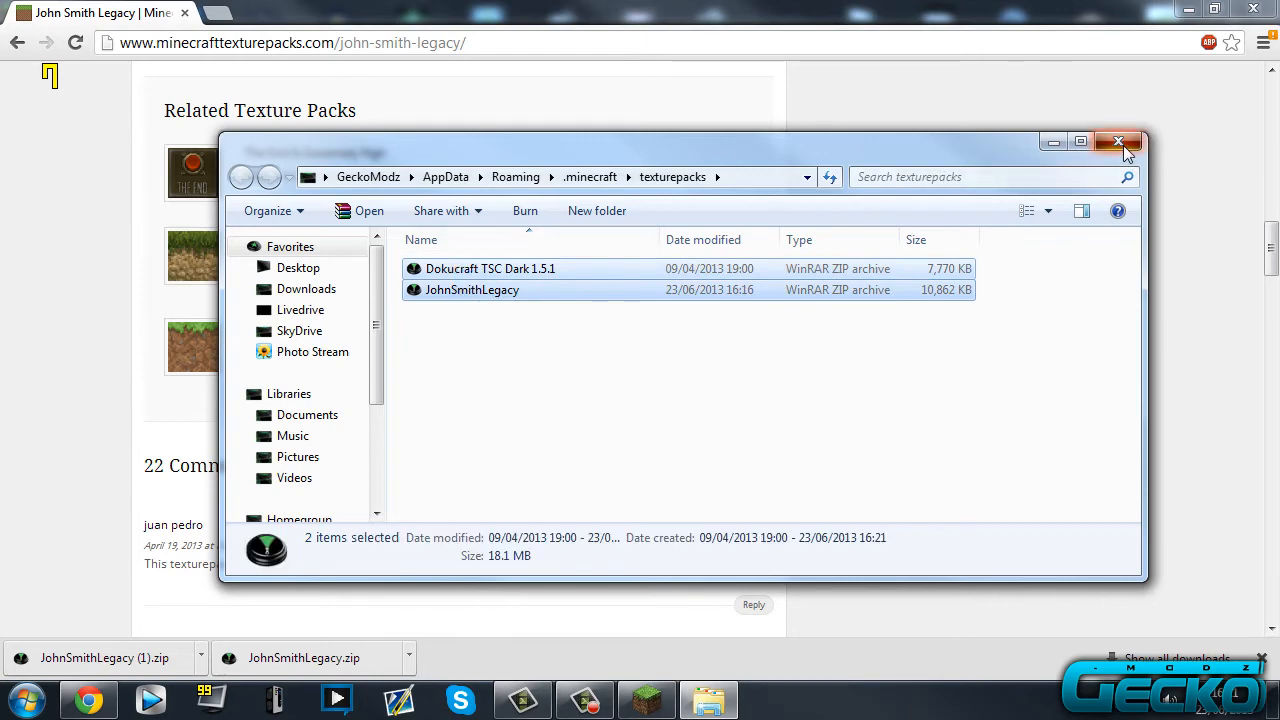
left_click(1118, 140)
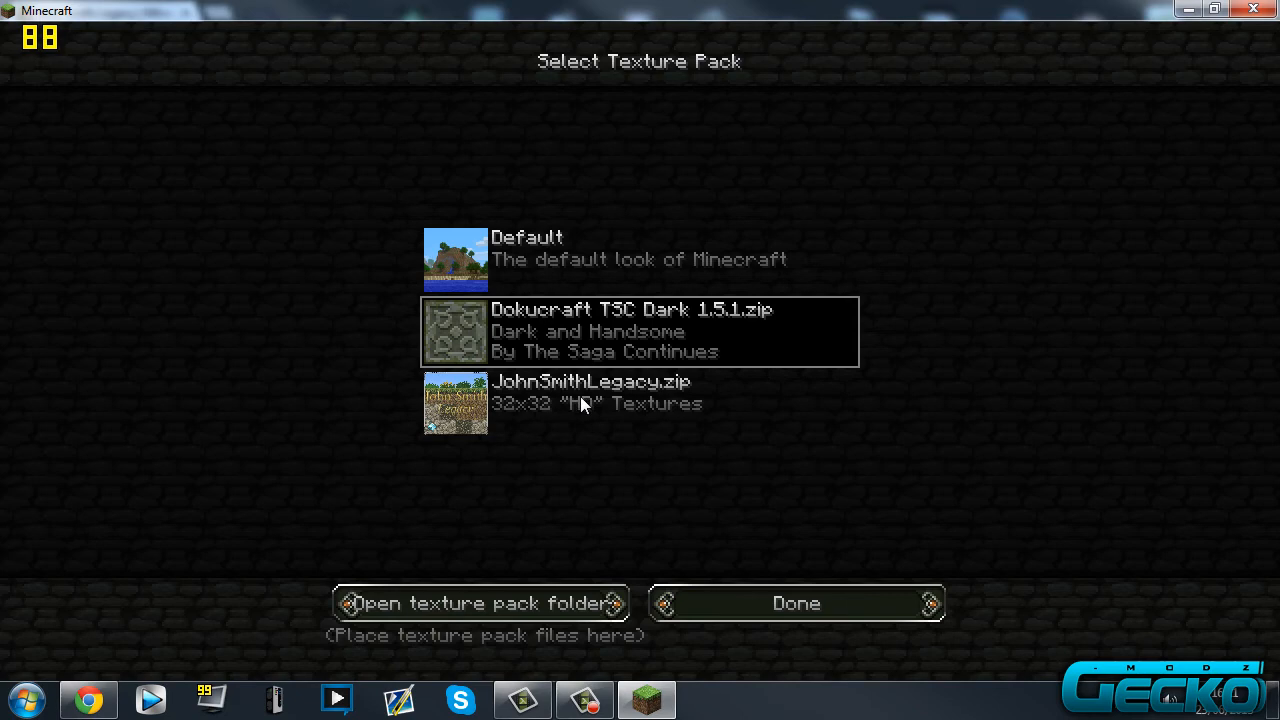
Select JohnSmithLegacy.zip as the active pack and return to the restyled title screen
left_click(640, 404)
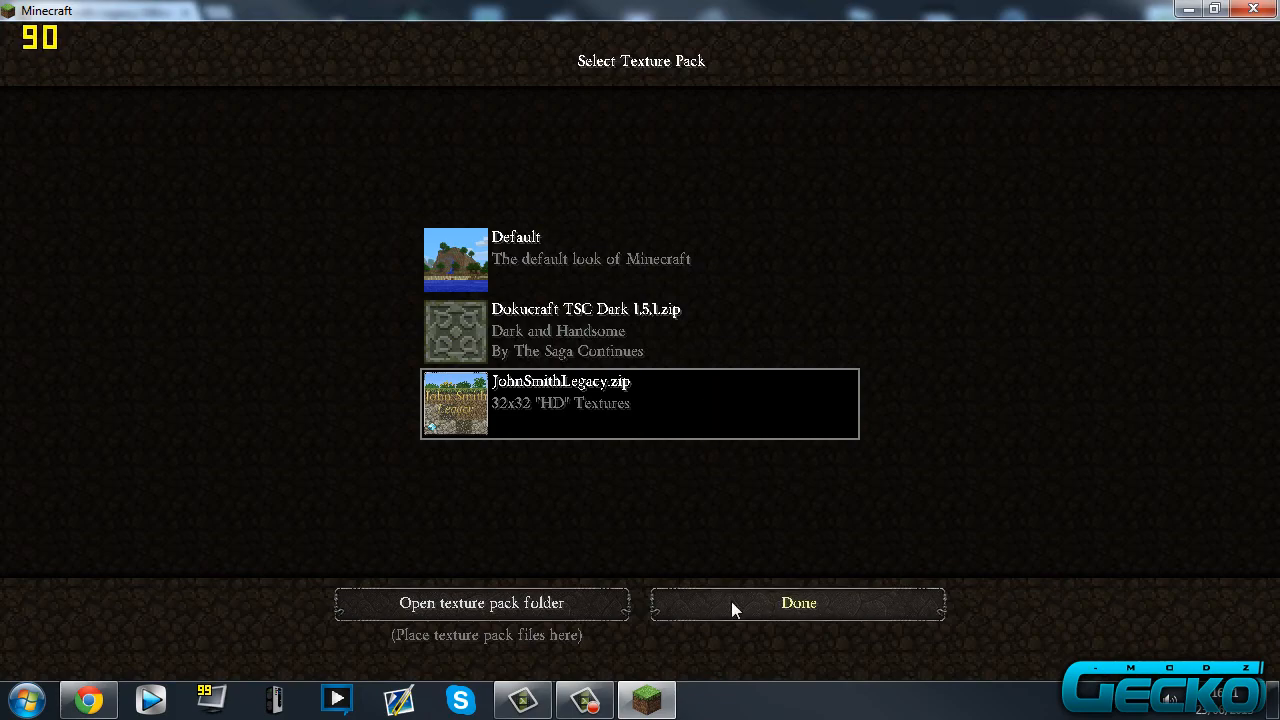
left_click(798, 604)
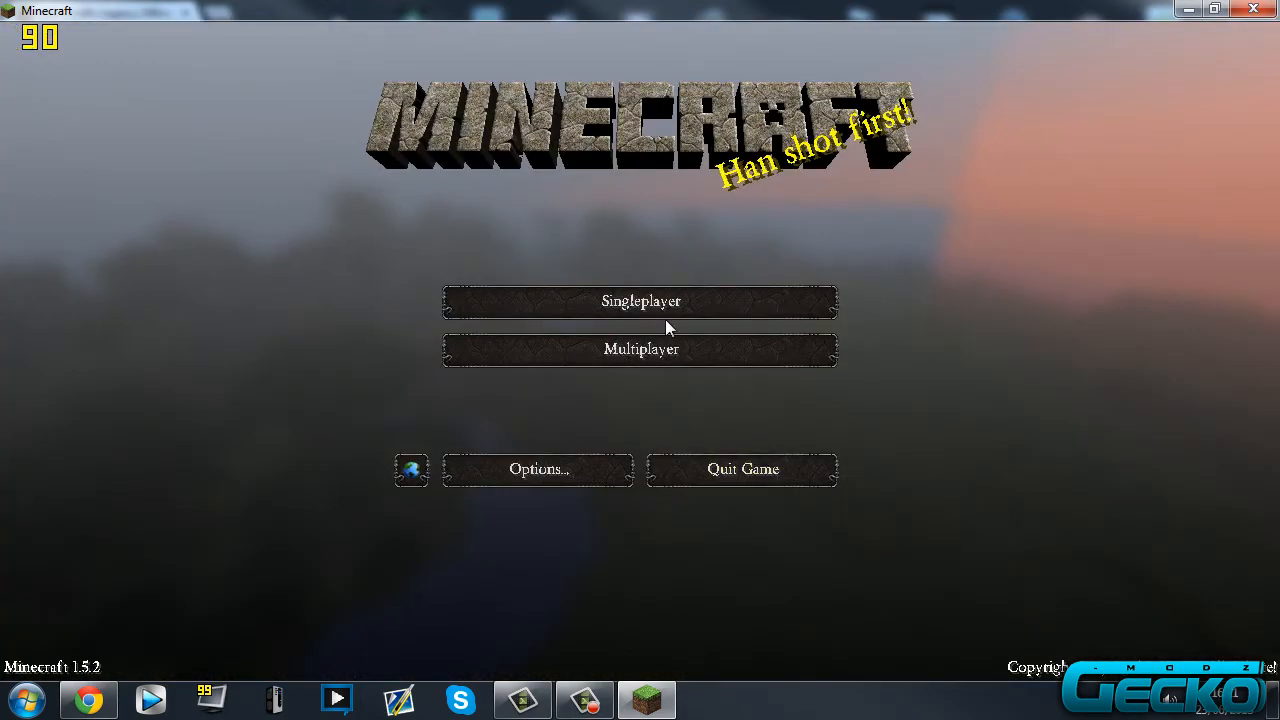